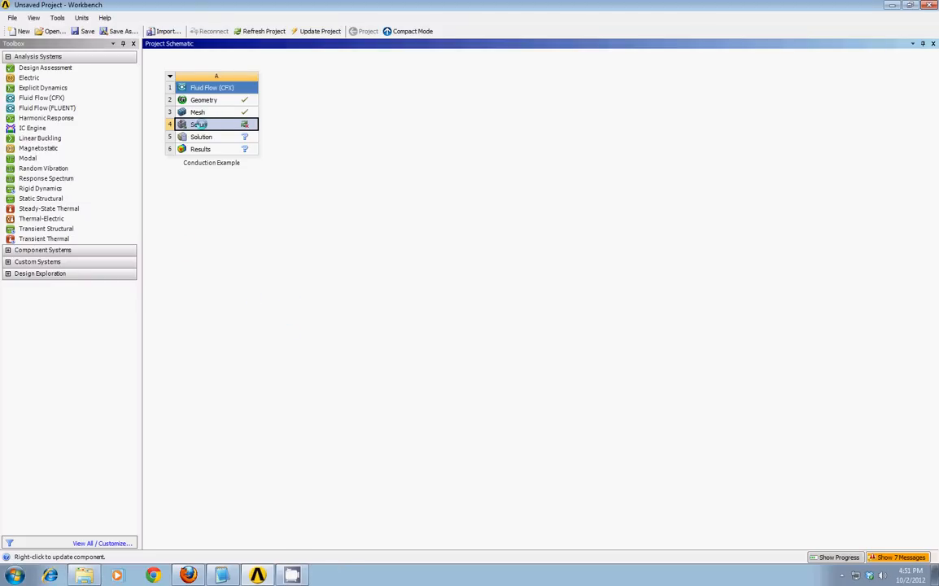
Step: Launch CFX-Pre from the Conduction Example's Setup cell (A4)
double_click(199, 124)
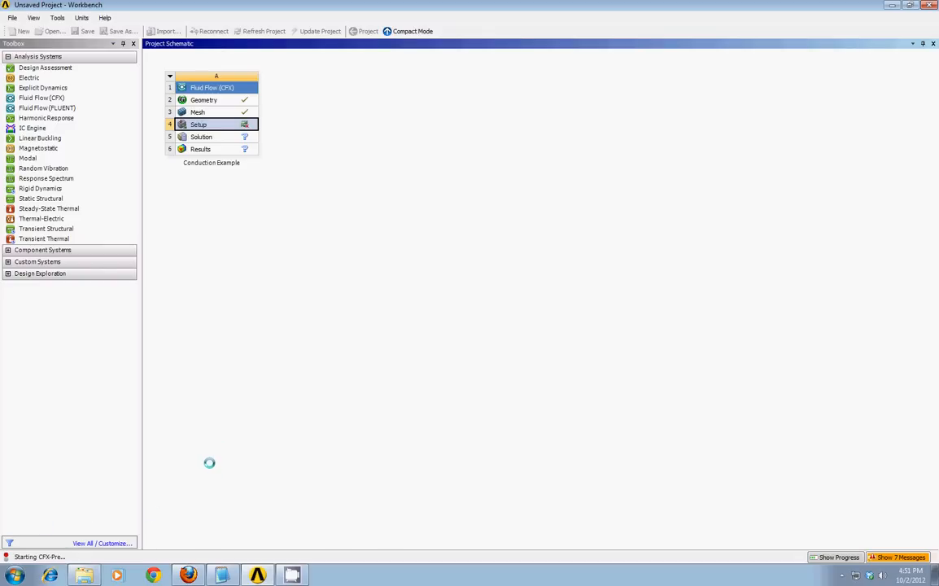
Step: Zoom in, display the CFX.cmdb mesh on the fin, and rotate to inspect it
double_click(199, 123)
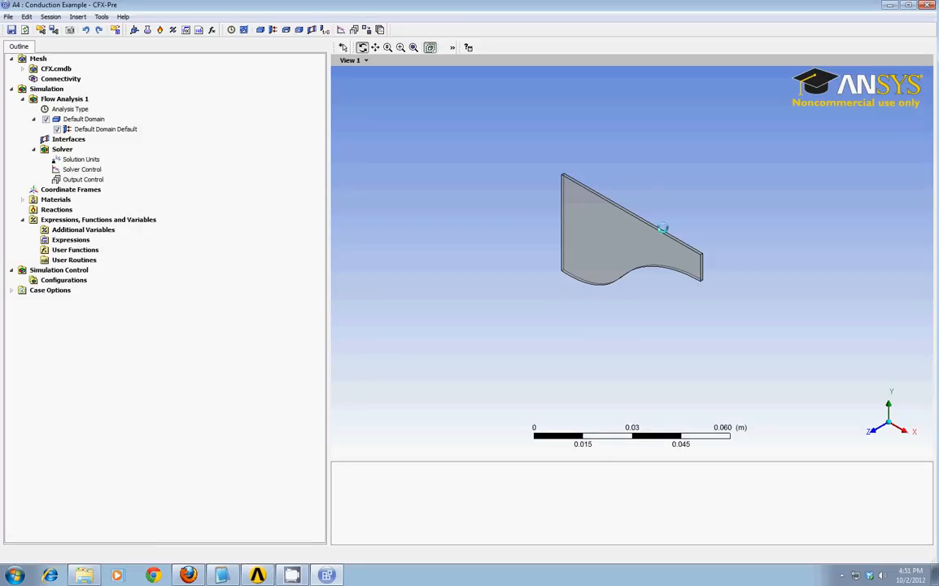
scroll(up, 3)
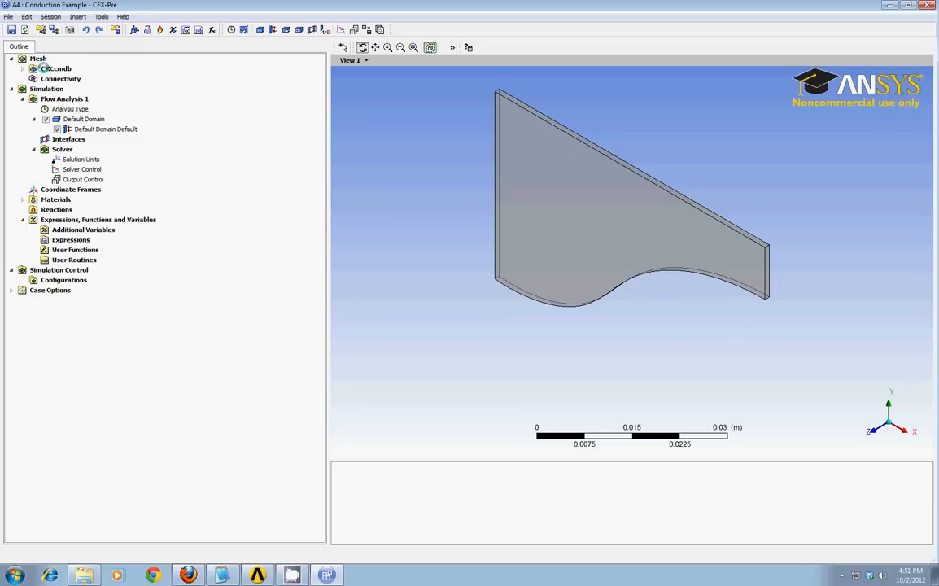
click(57, 68)
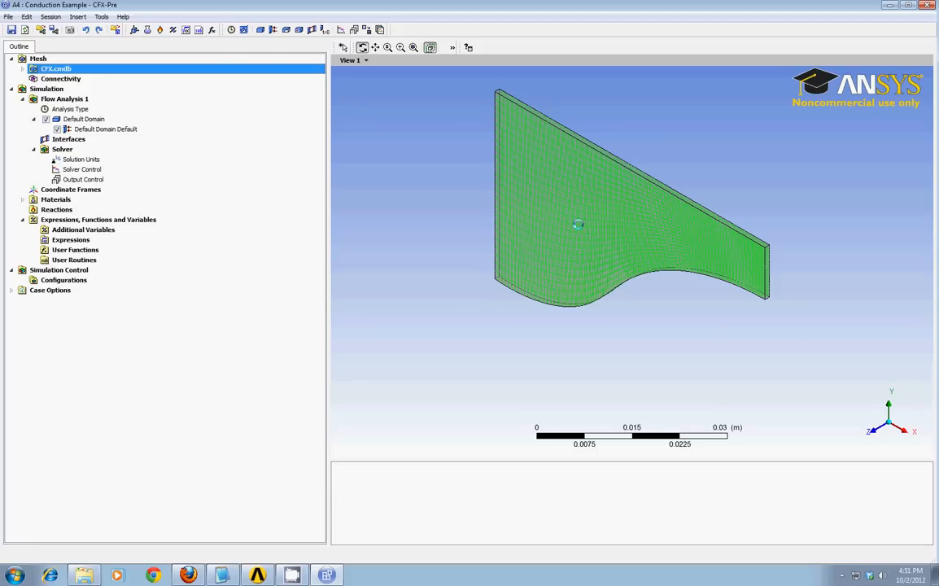
drag(627, 228, 602, 187)
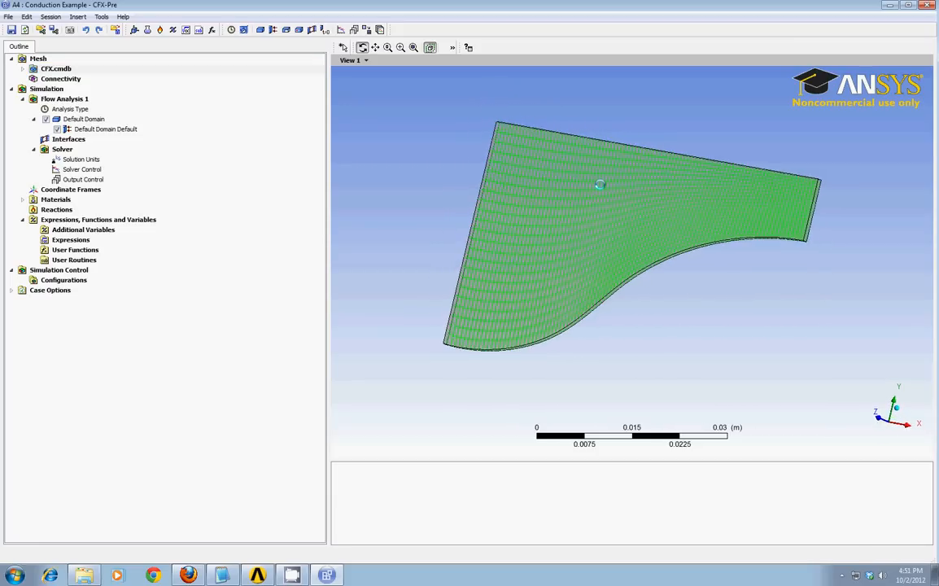
drag(599, 184, 606, 174)
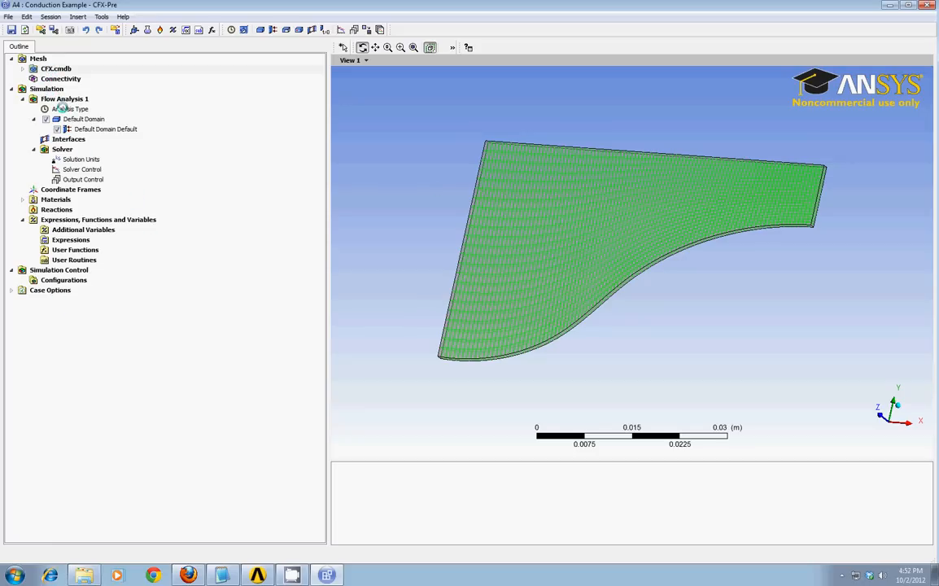
Step: Confirm Steady State as the Analysis Type option
double_click(75, 108)
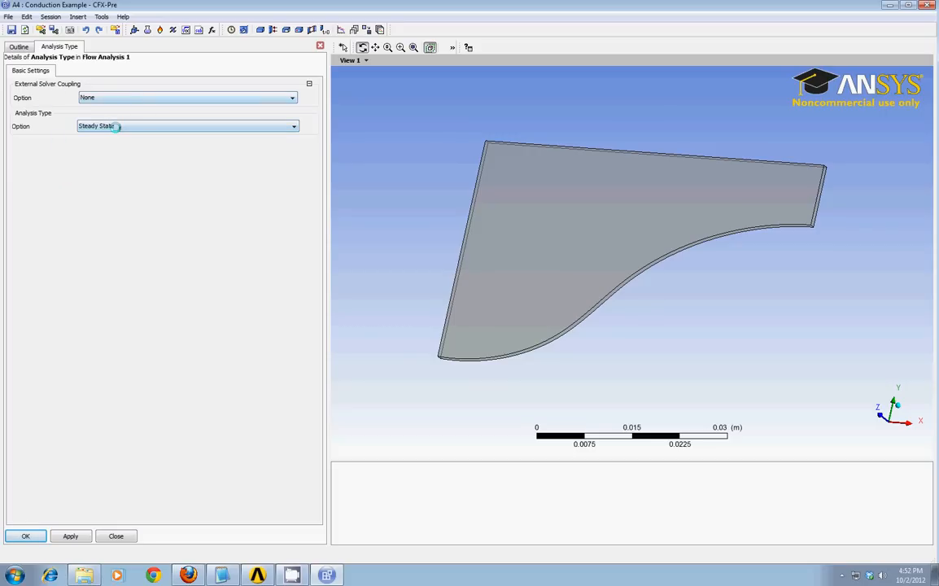
click(25, 535)
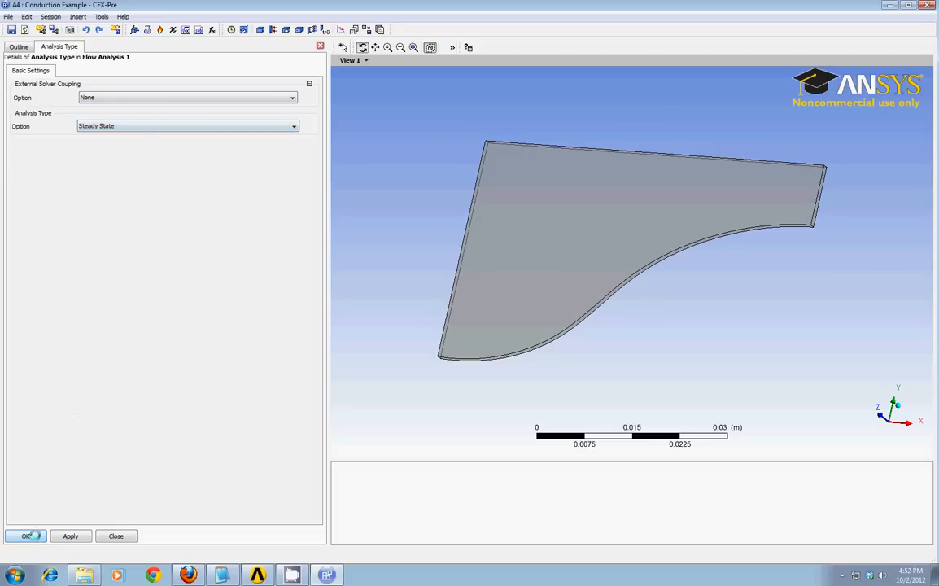
click(25, 536)
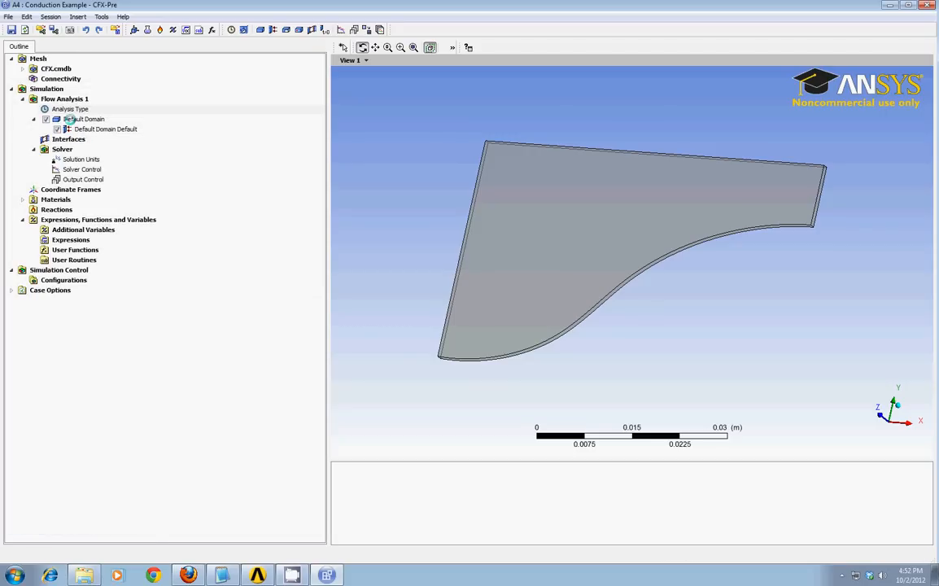
Step: Make the Default Domain a Solid Domain with Aluminium as material
double_click(83, 119)
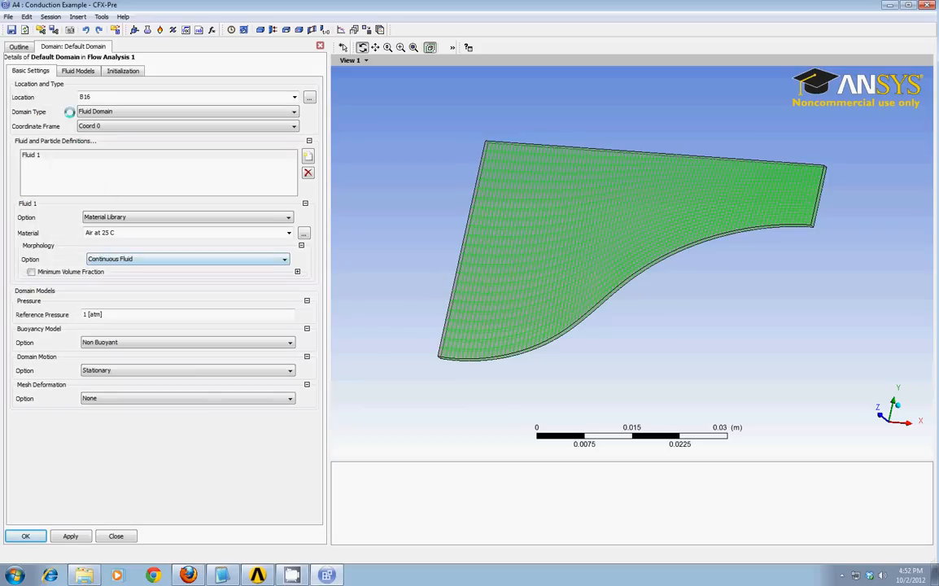
click(292, 111)
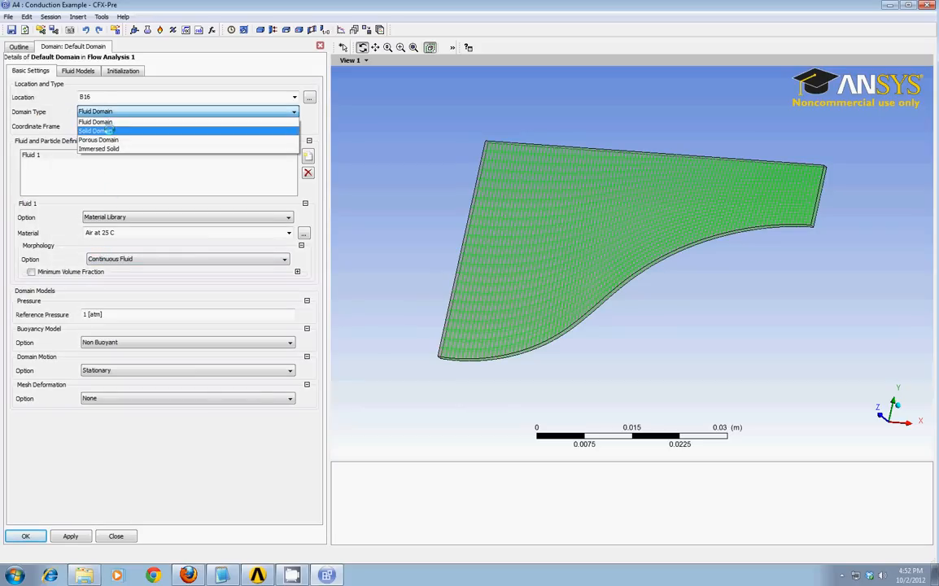
click(96, 130)
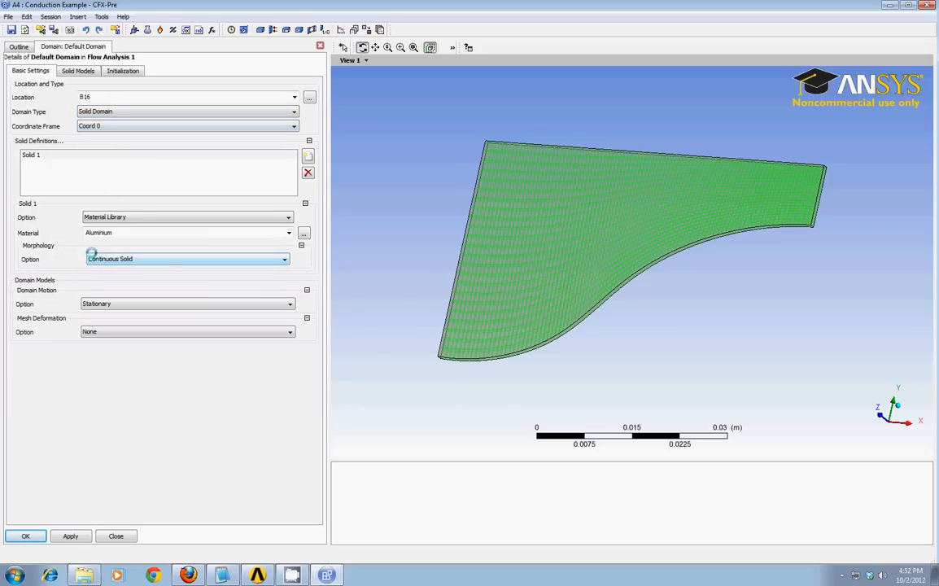
click(288, 233)
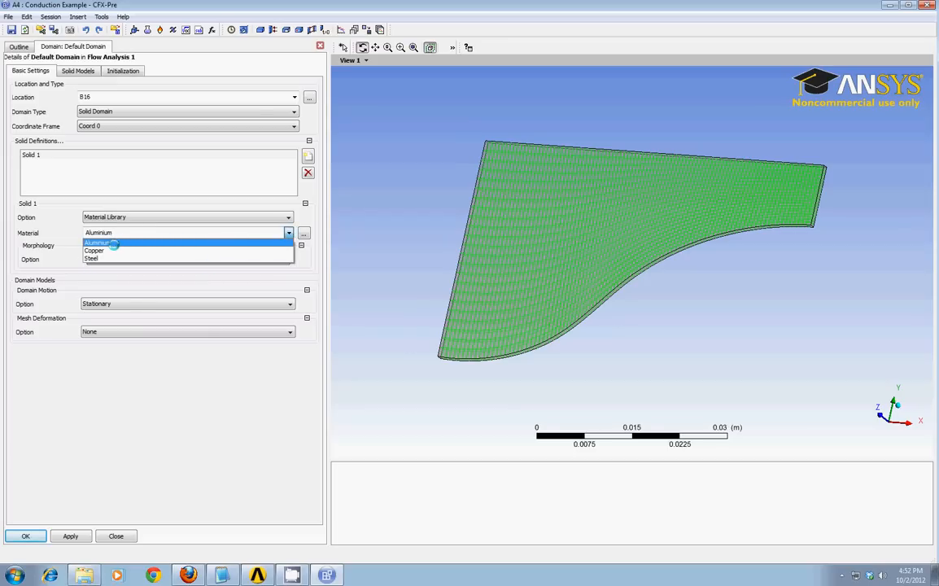
click(97, 242)
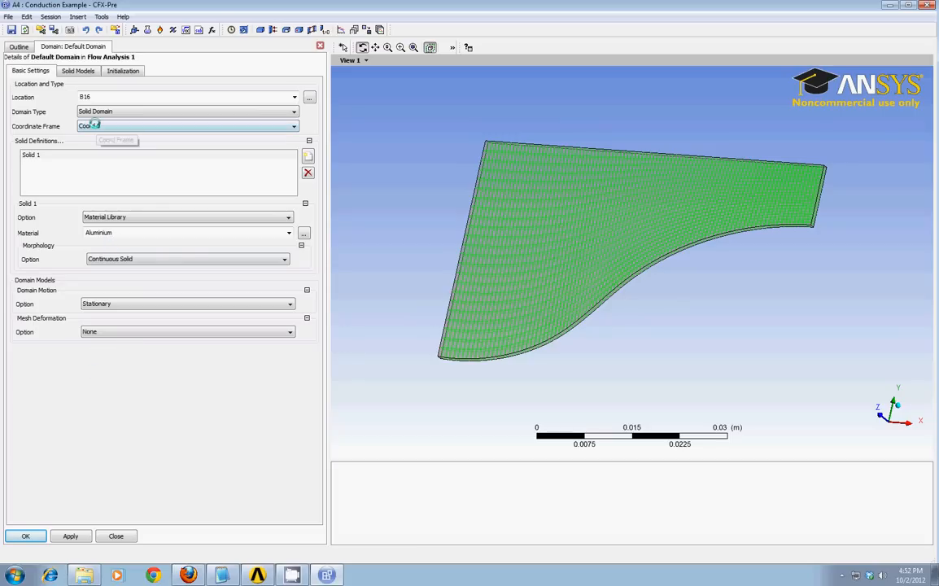
Step: Keep Thermal Energy heat transfer, review automatic initialization, and apply the domain
click(79, 70)
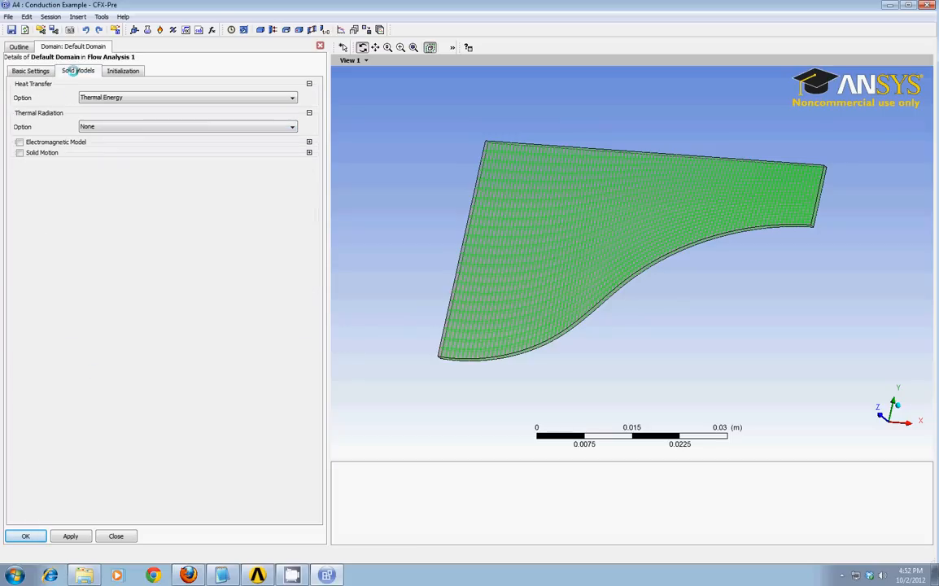
click(291, 97)
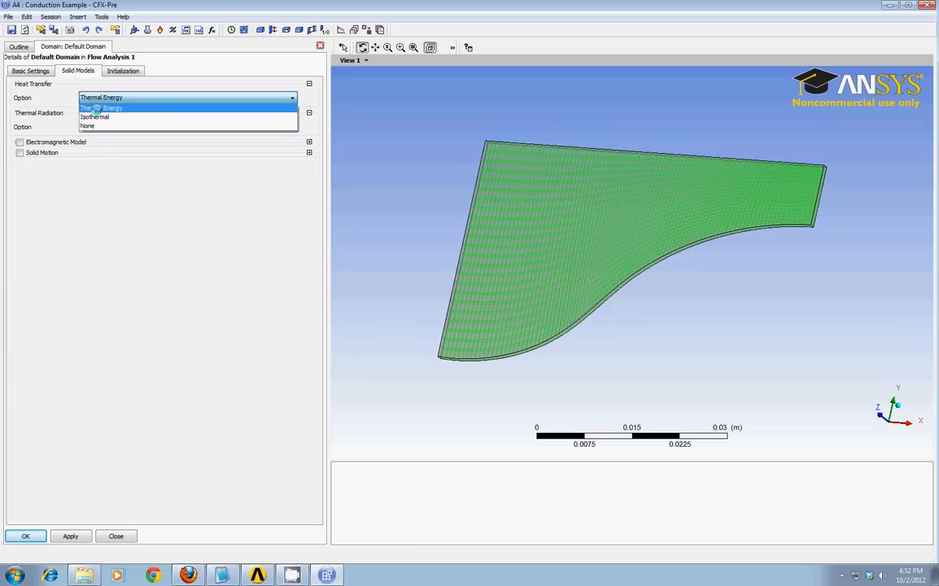
click(87, 125)
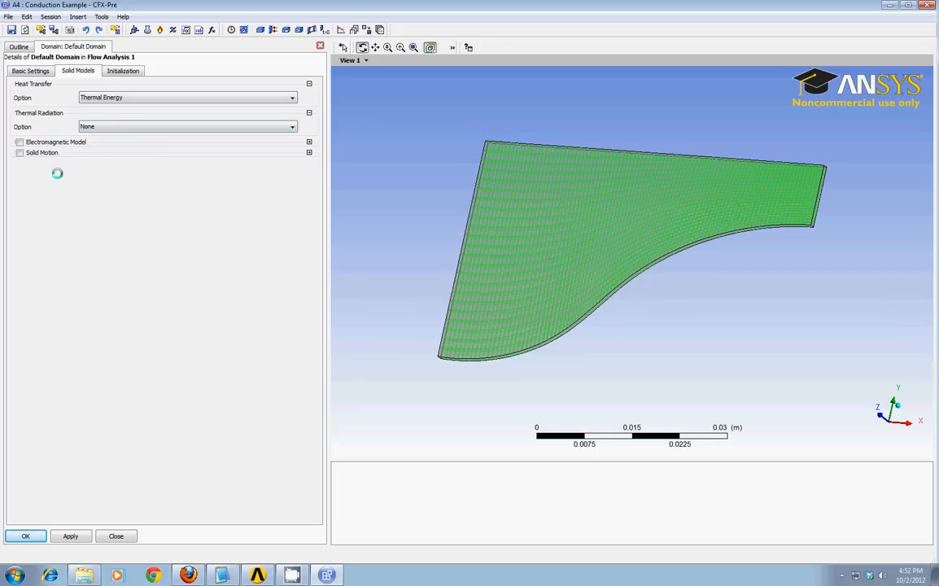
click(123, 70)
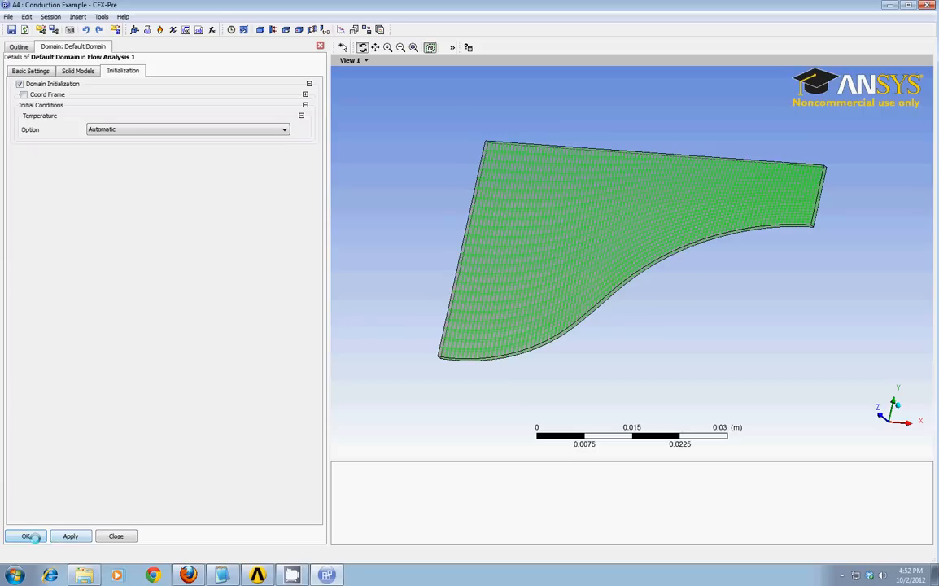
click(25, 536)
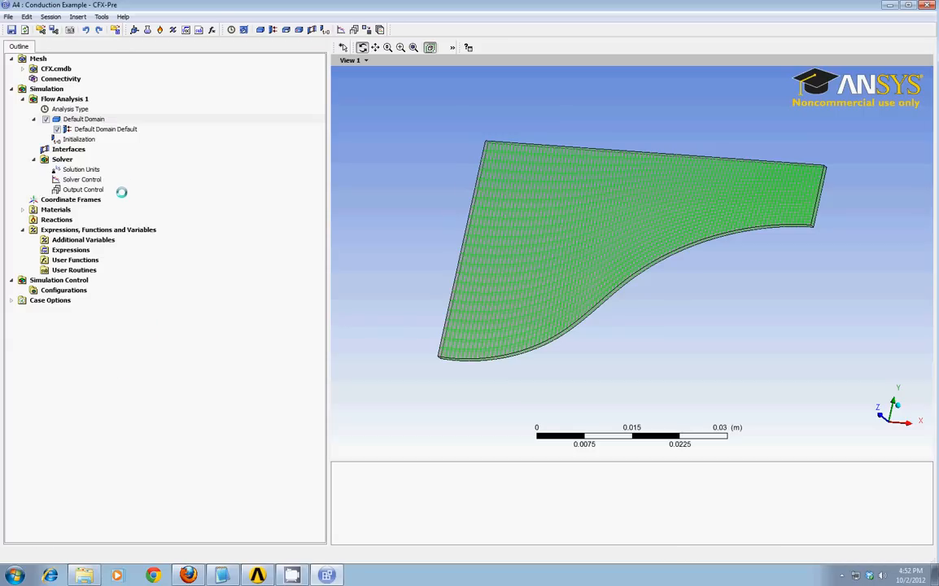
Step: Expand the Materials list and inspect the Aluminium material properties
click(83, 118)
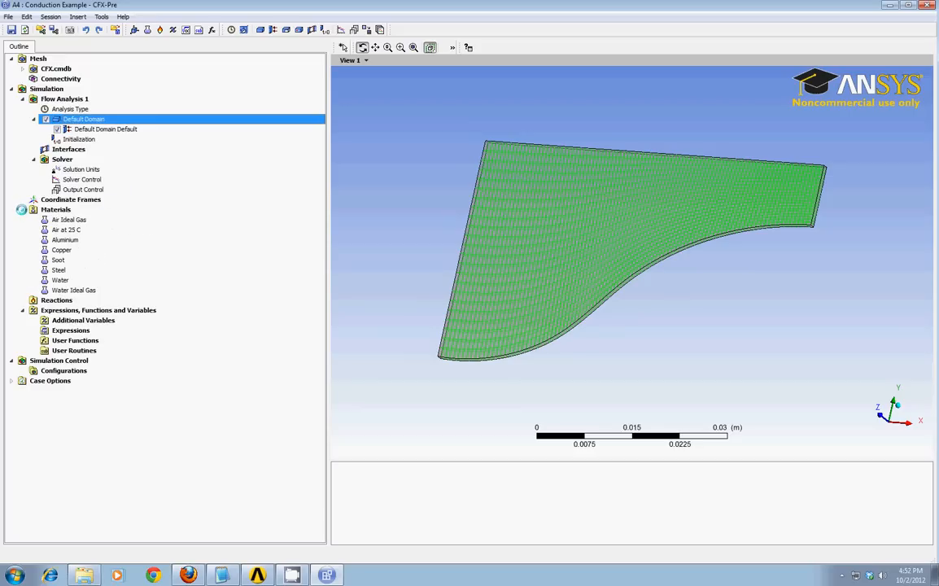
mouse_move(68, 249)
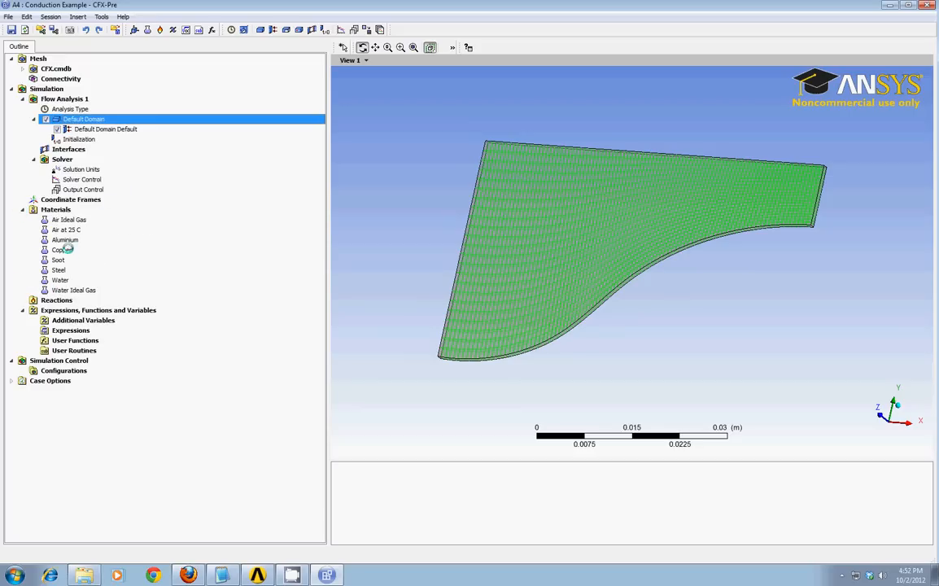
double_click(65, 239)
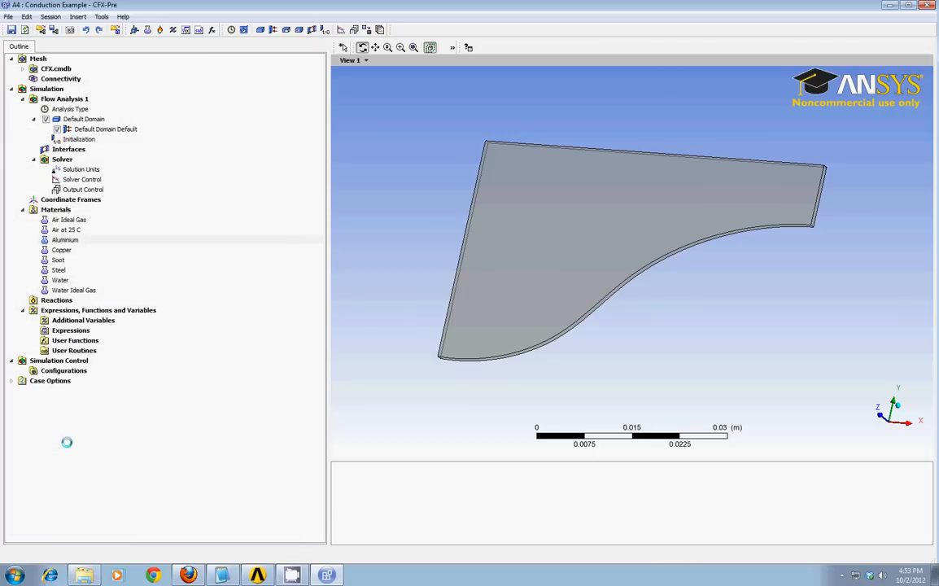
right_click(55, 209)
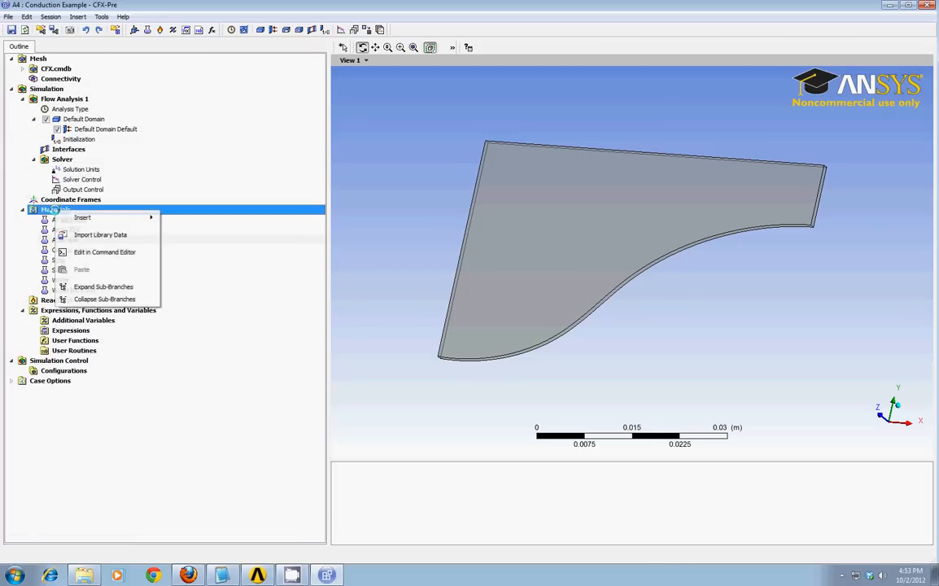
mouse_move(82, 218)
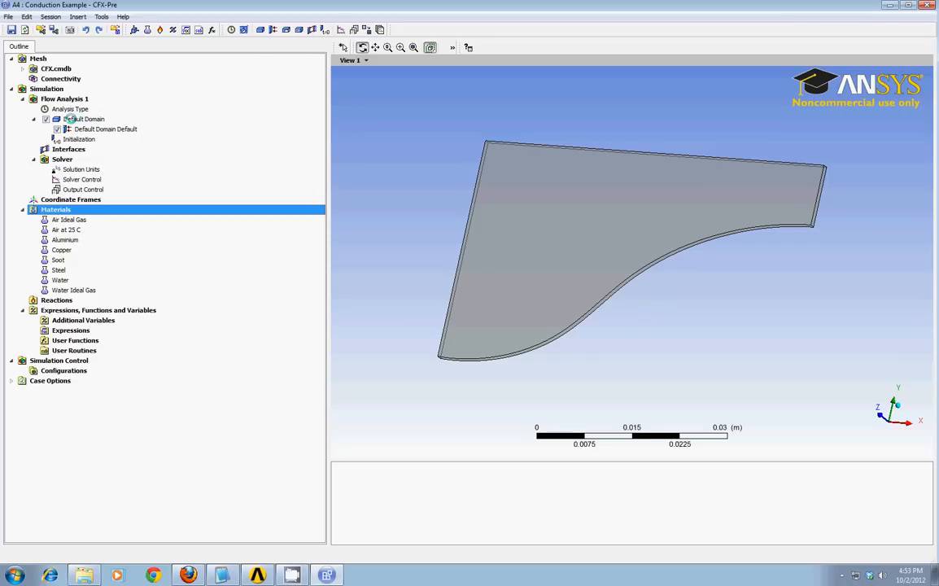
Step: Insert a wall boundary named 'right' located on the right face
right_click(84, 118)
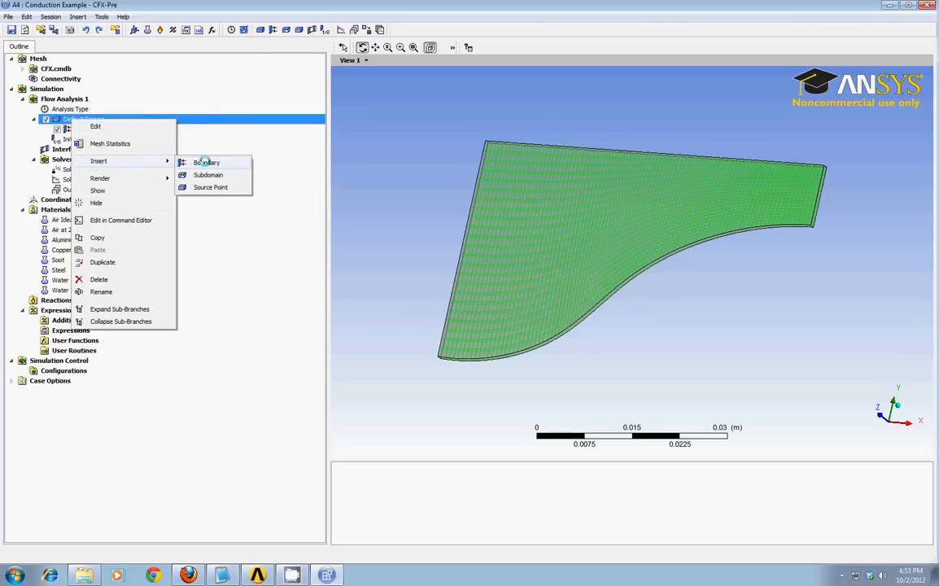
click(207, 161)
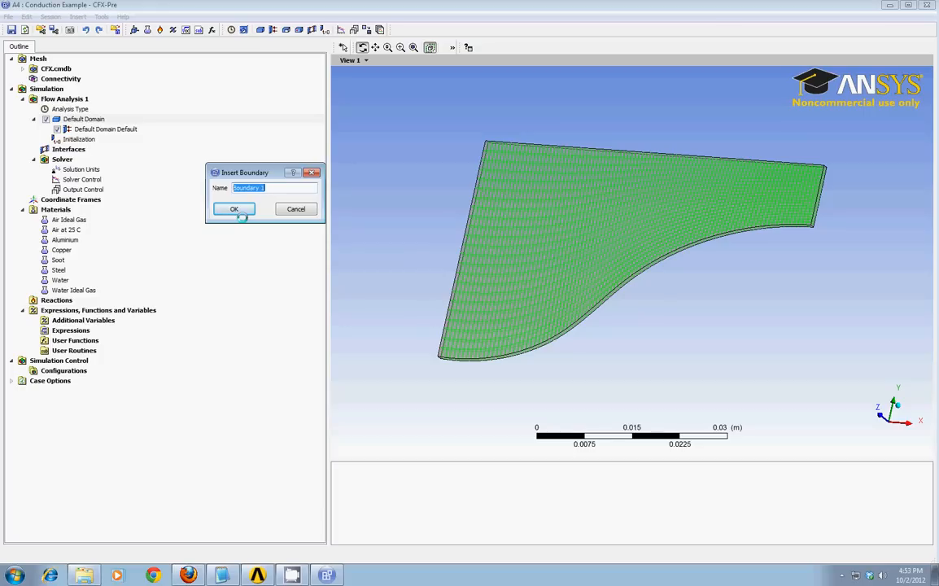
text(right)
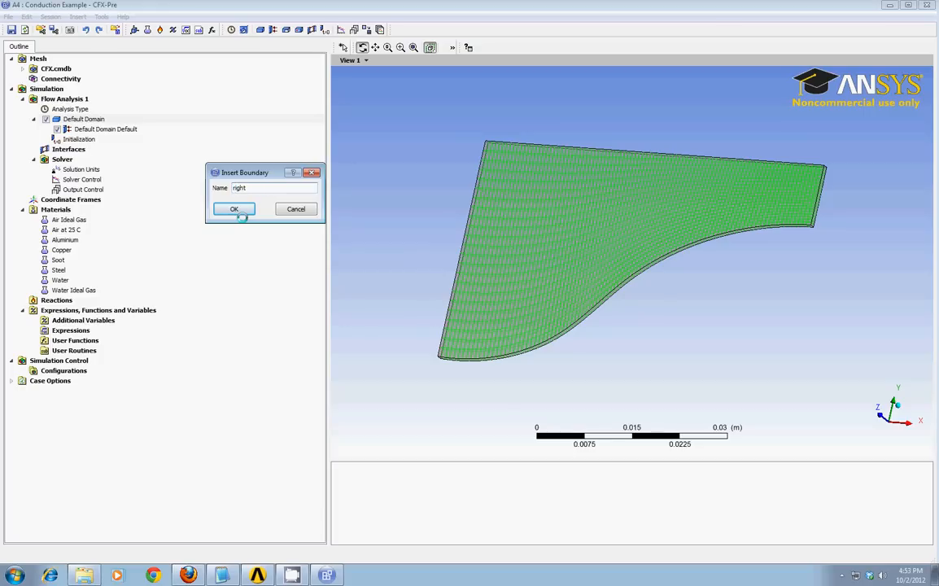
click(233, 208)
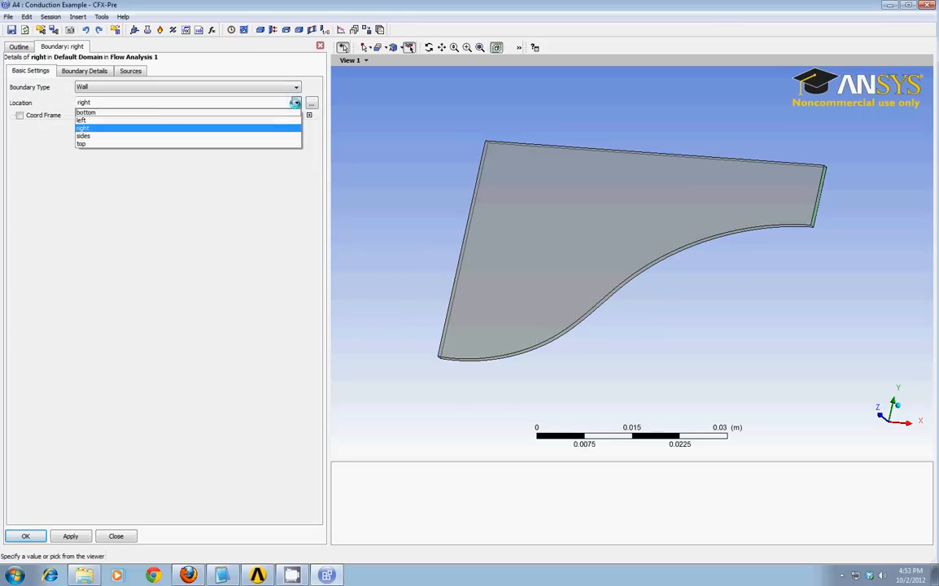
click(83, 128)
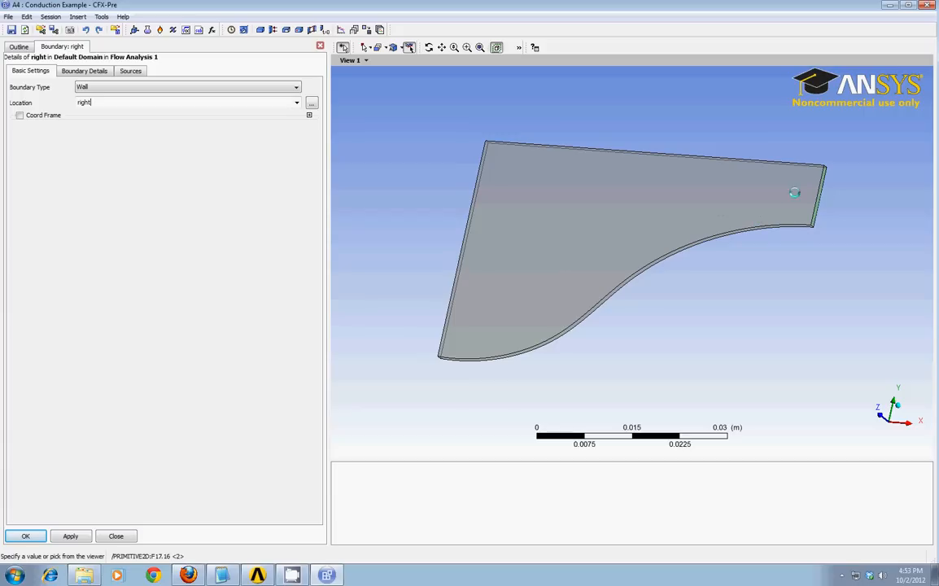
mouse_move(610, 212)
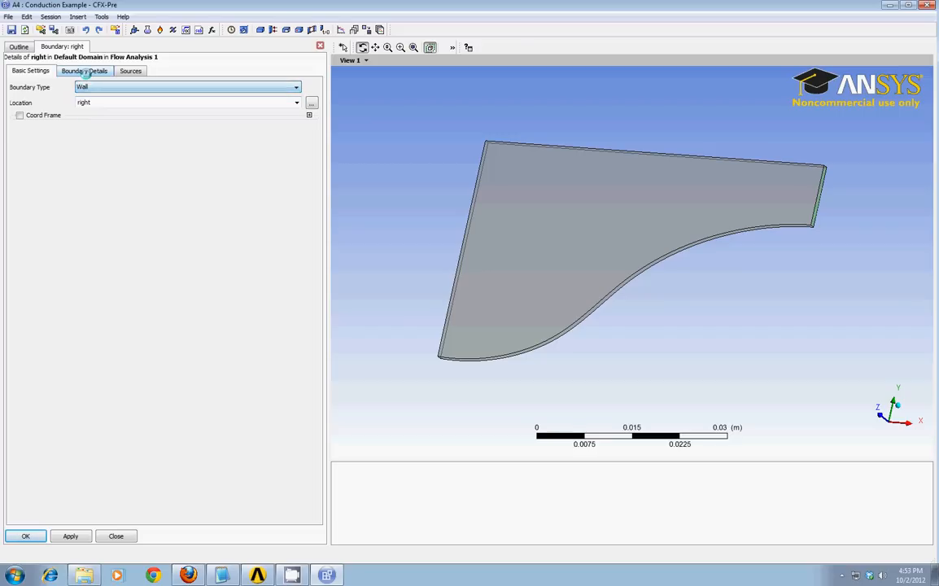
Step: Set the right boundary's heat transfer option to fixed Temperature and apply
click(85, 71)
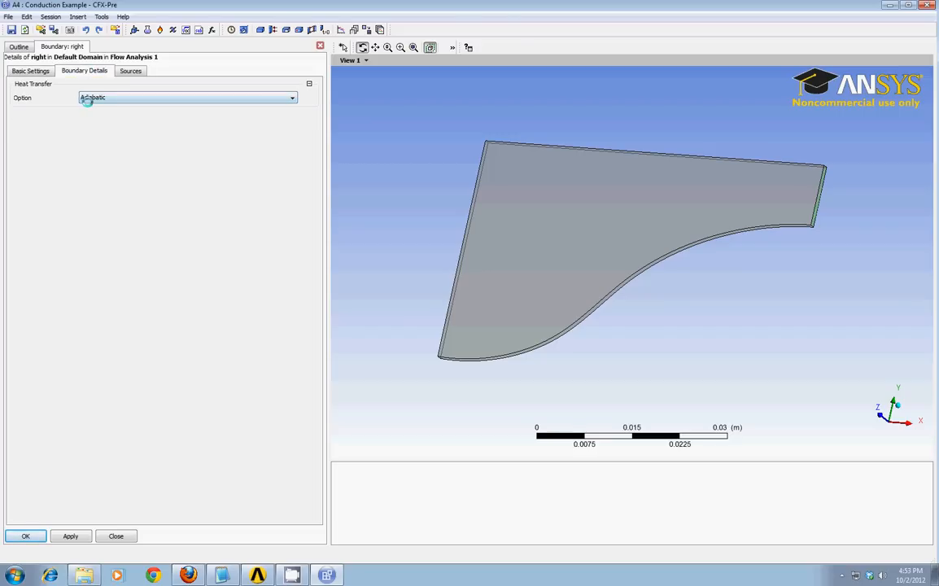
click(291, 97)
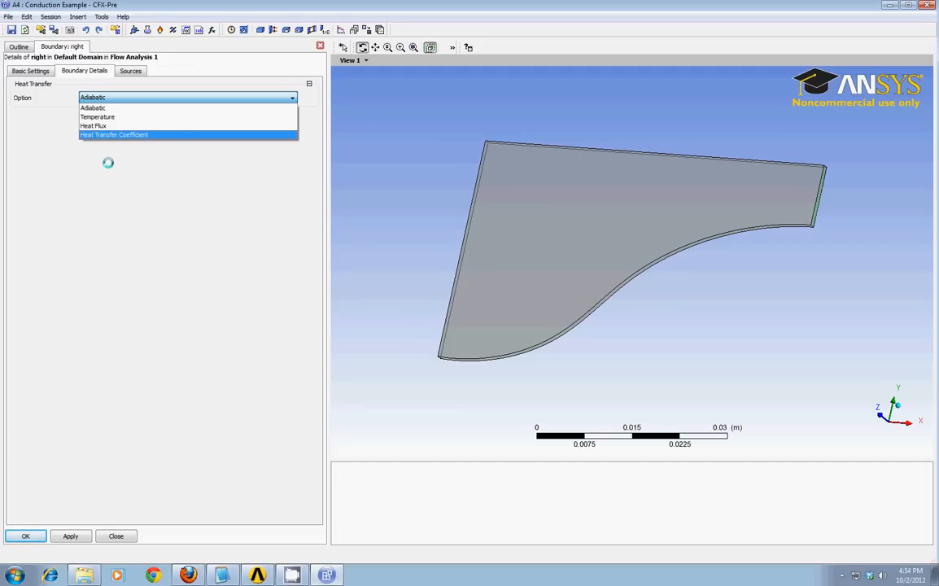
click(97, 116)
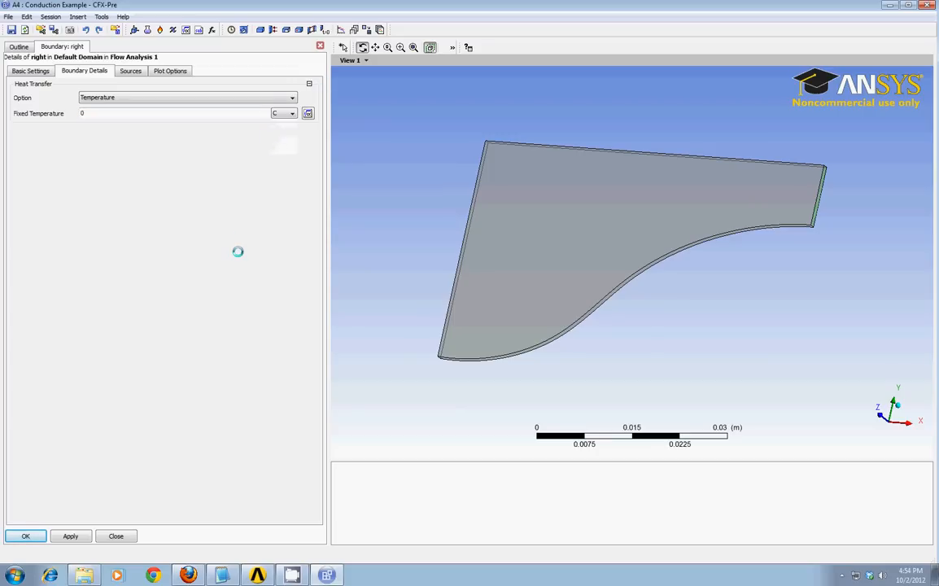
click(70, 535)
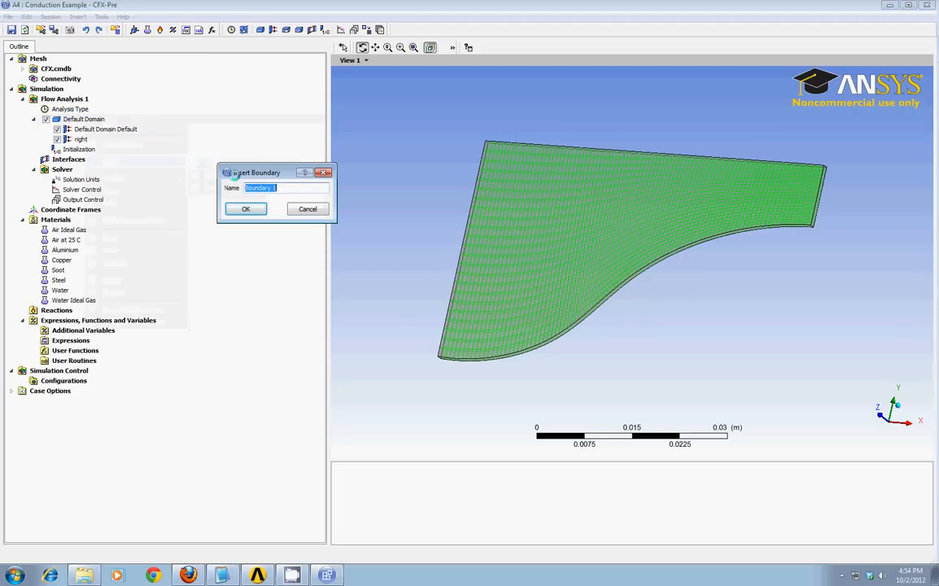
Step: Create wall 'left' using Heat Transfer Coefficient 50 W/m²K with an outside temperature
click(246, 208)
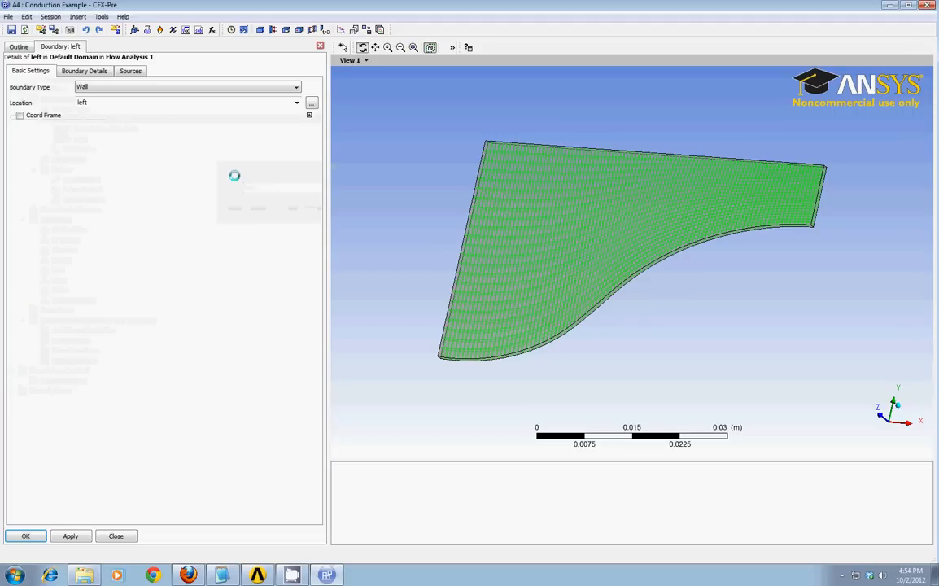
click(84, 71)
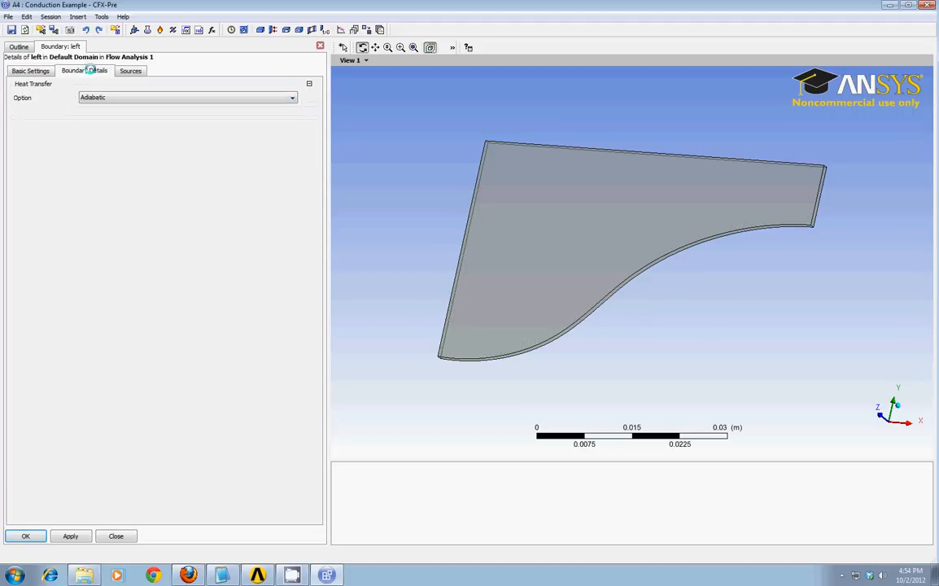
click(291, 97)
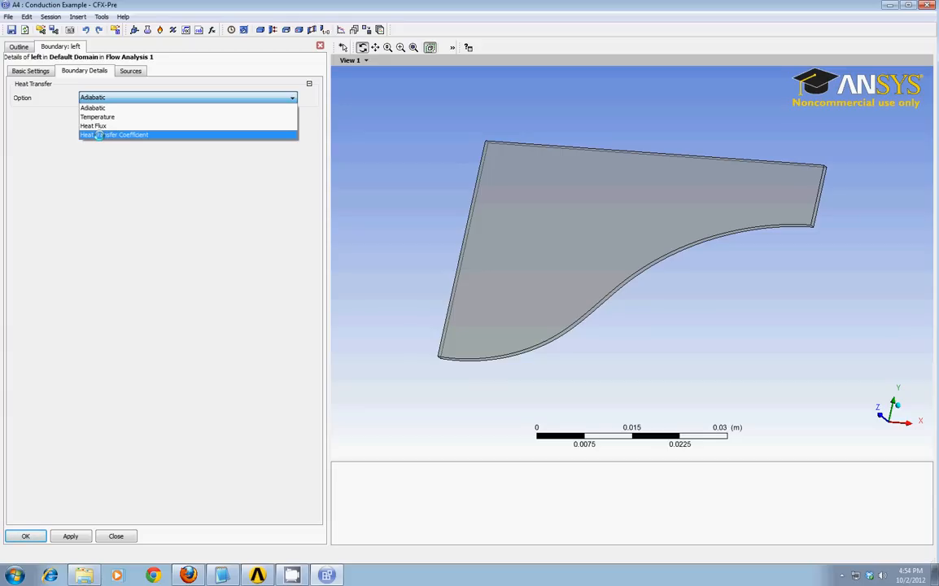
click(114, 134)
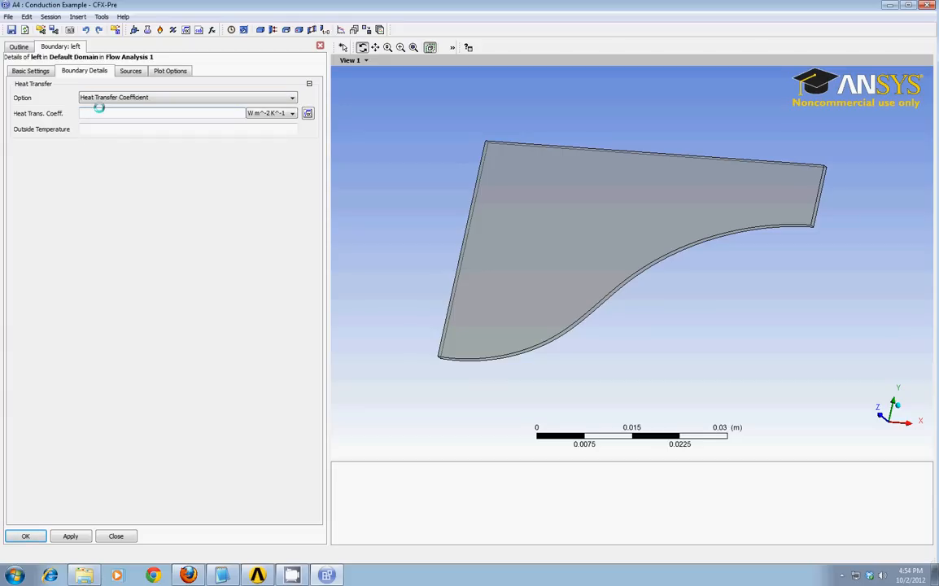
text(50 [W m^-2 K^-1)
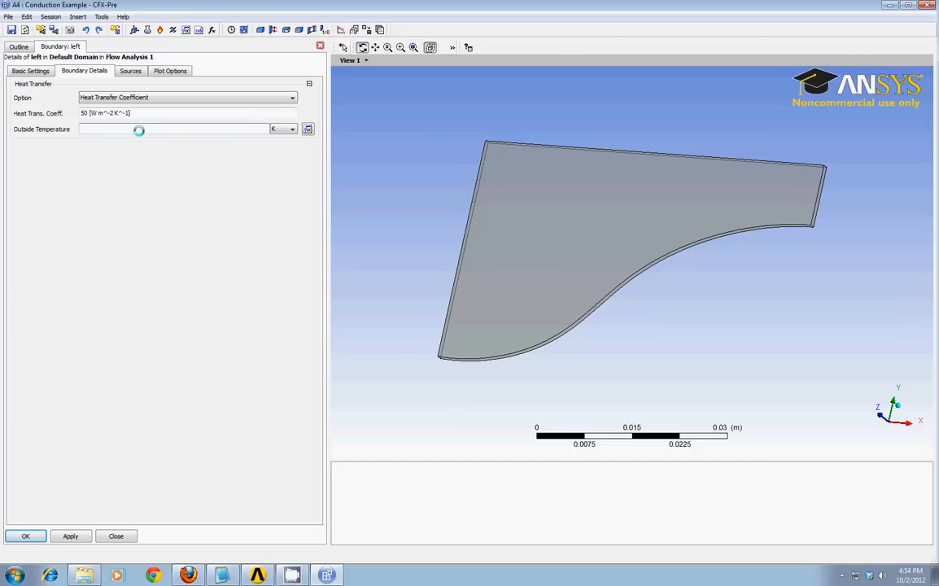
text(2)
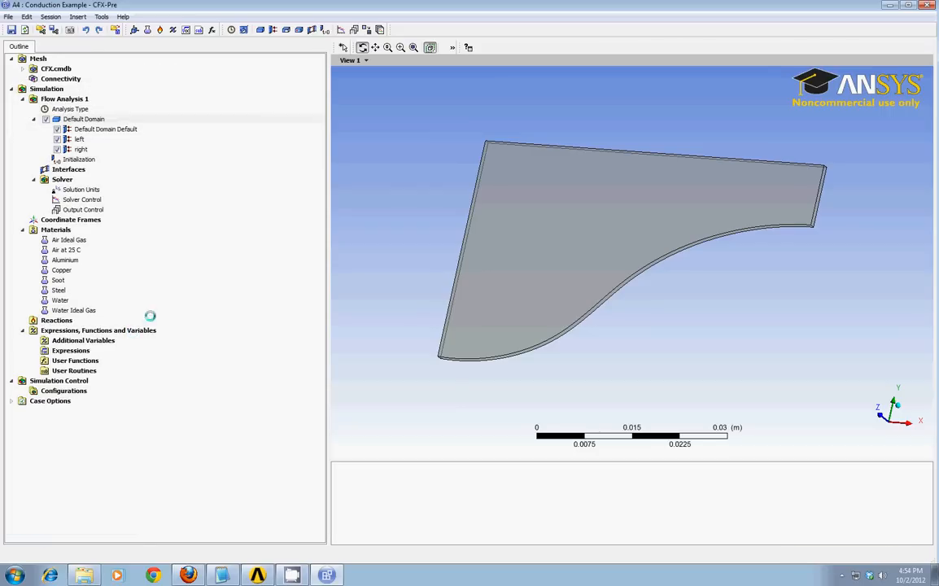
Step: Insert a wall boundary named 'top' and review its heat transfer details
right_click(83, 119)
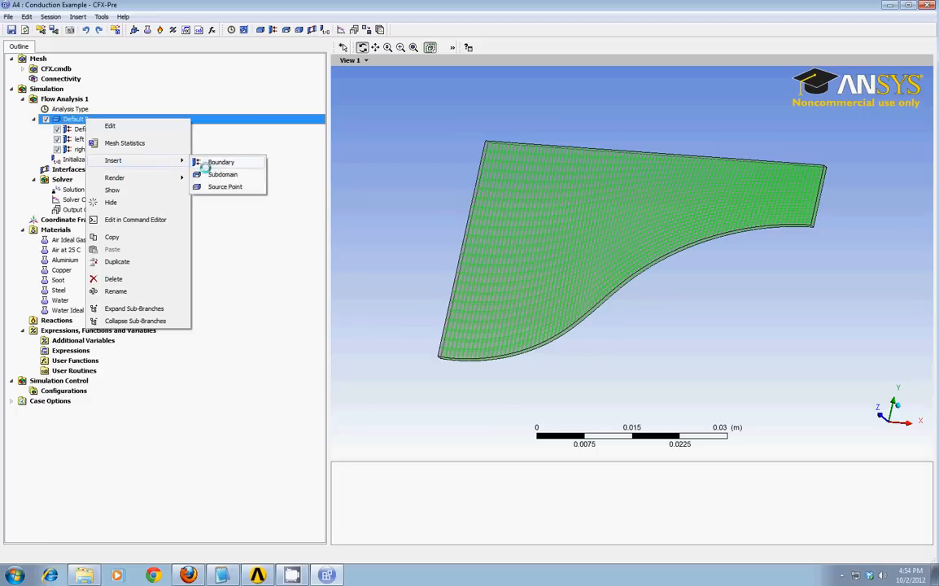
click(221, 162)
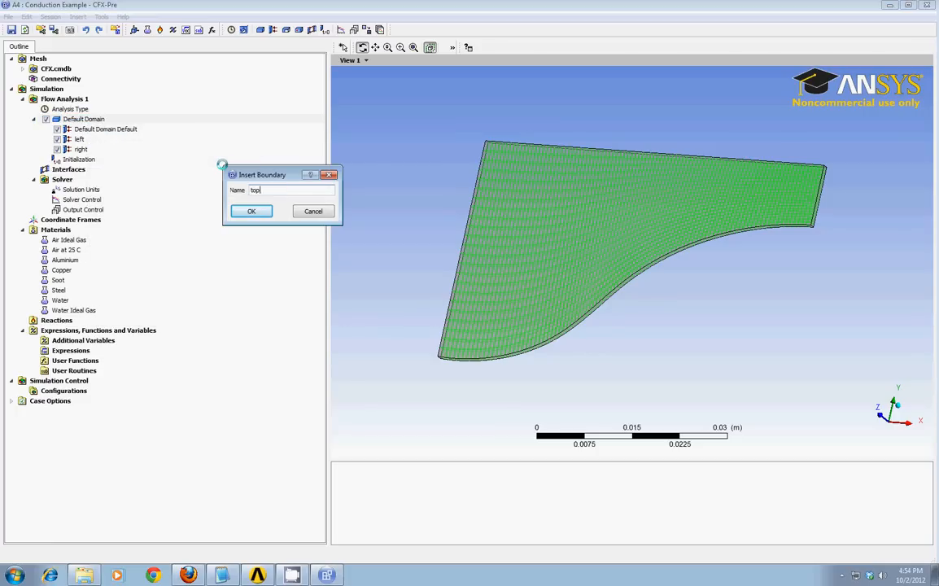
click(251, 210)
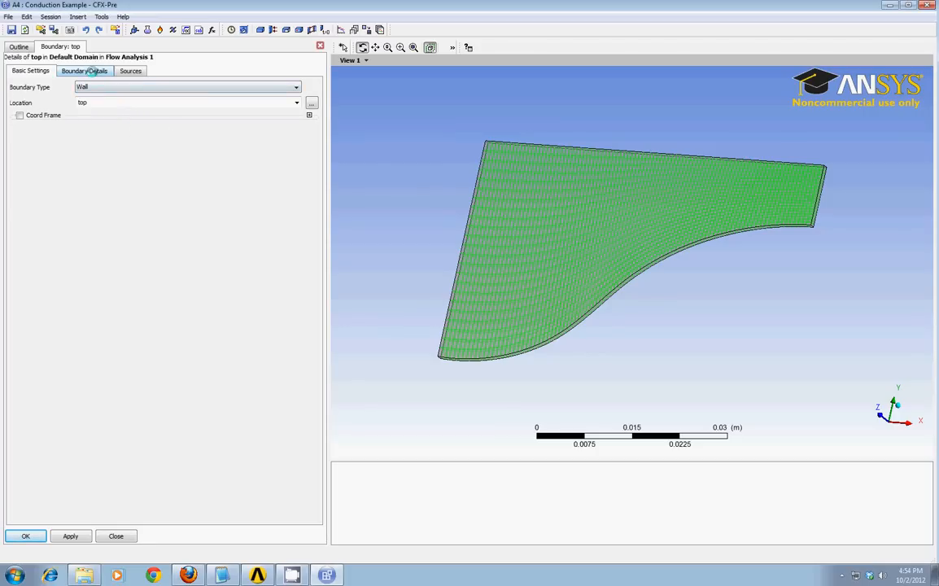
click(84, 71)
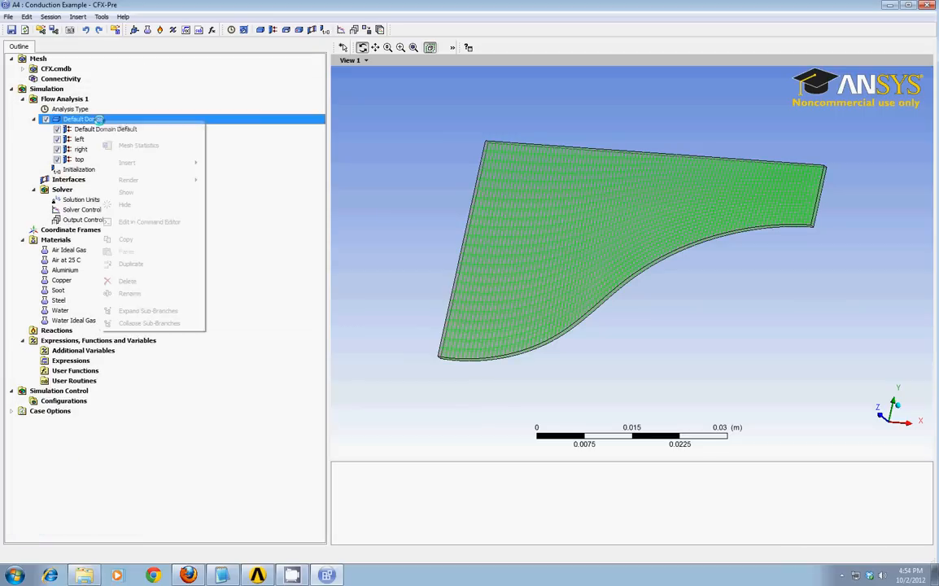
Step: Insert a wall boundary named 'bottom' and check its boundary details
click(127, 162)
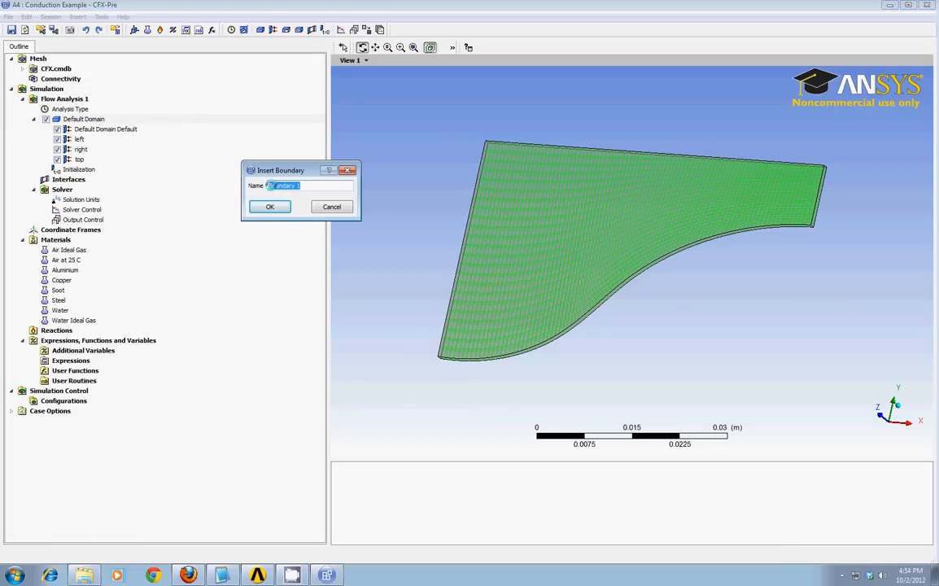
click(269, 205)
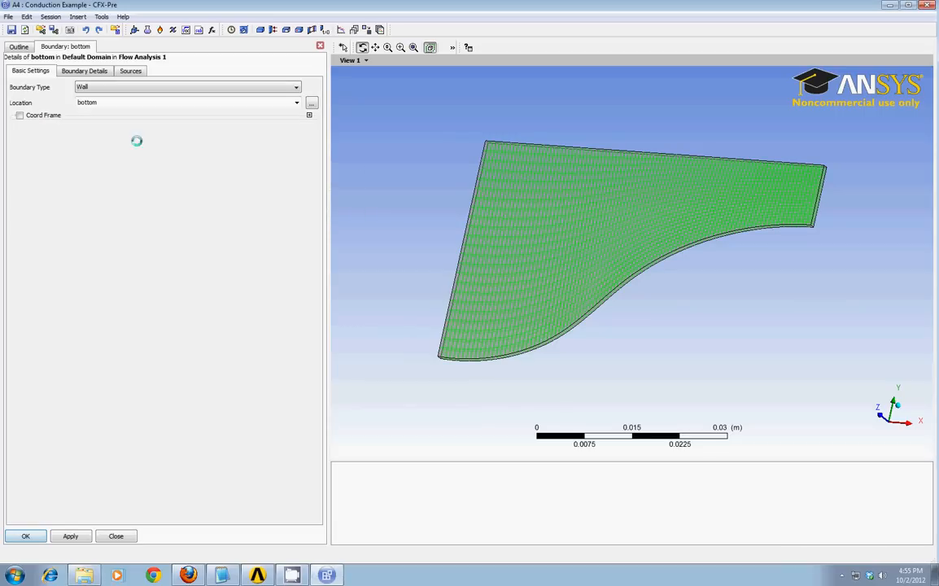
click(83, 70)
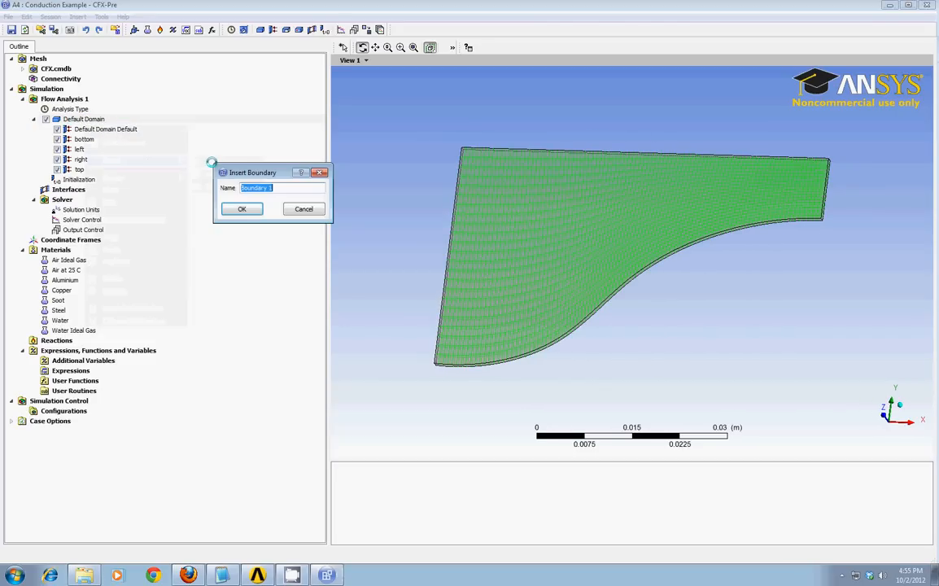
Step: Name the new boundary 'sides', change its type to Symmetry, and confirm
click(241, 209)
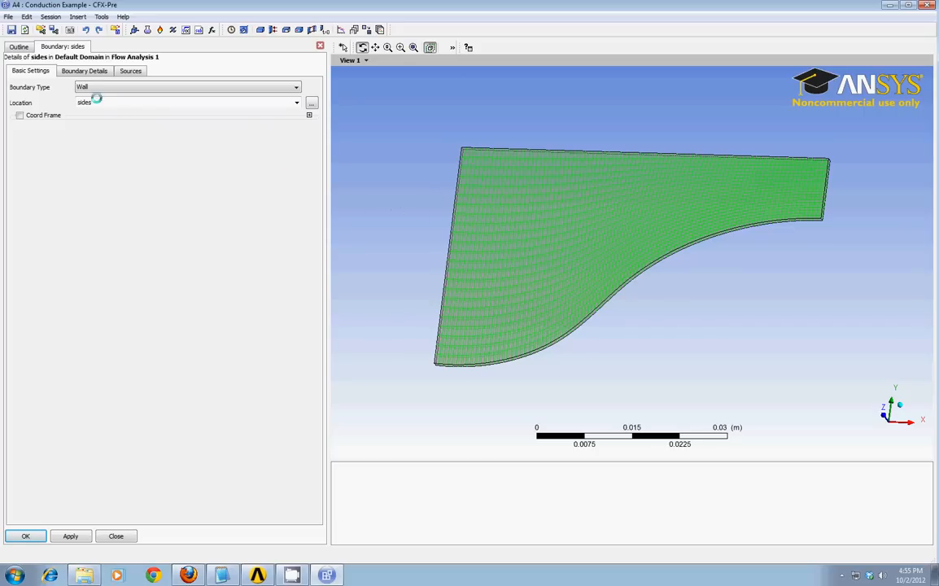
click(296, 87)
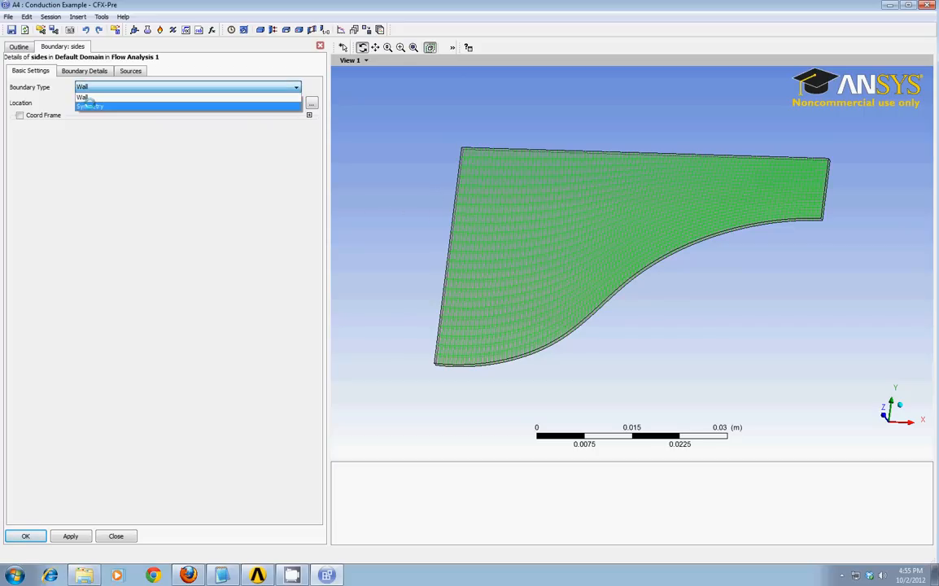
mouse_move(86, 97)
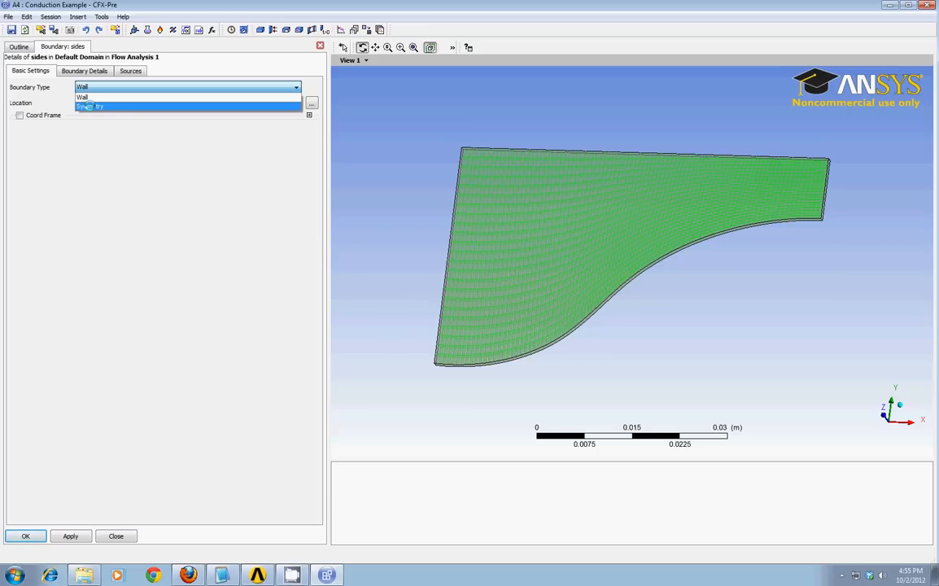
click(93, 107)
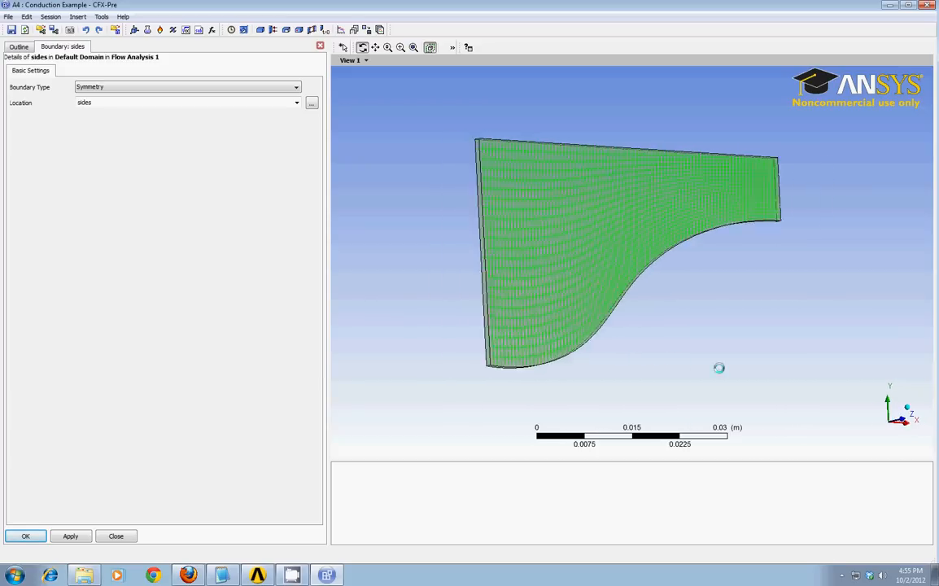
drag(719, 368, 646, 382)
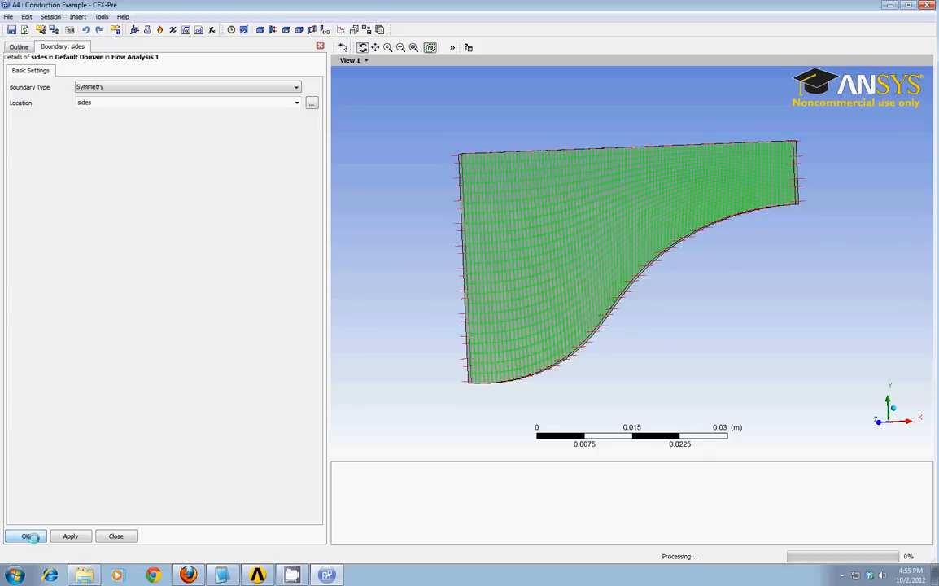
click(24, 536)
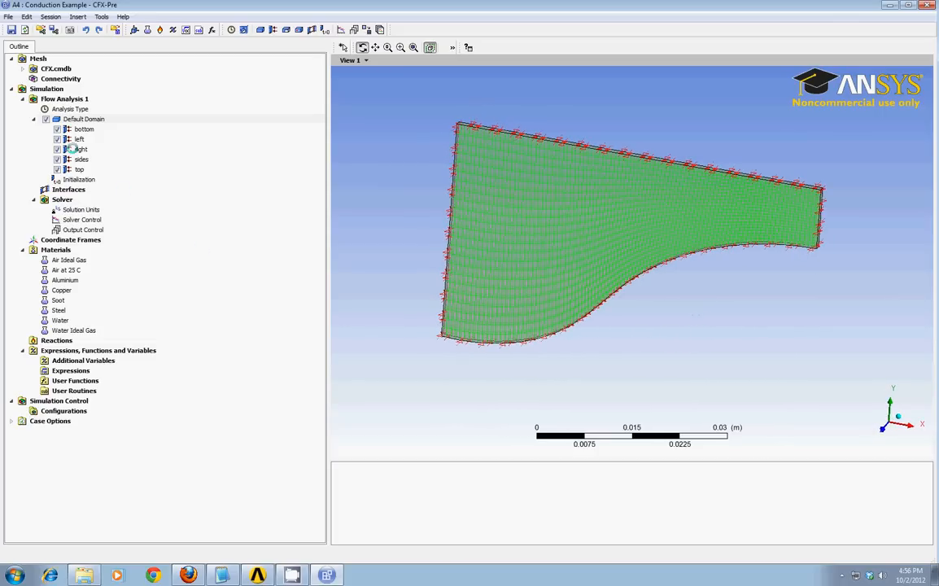
Step: Insert Subdomain 1 into the Default Domain with an Energy source of 100 W m^-3
right_click(83, 119)
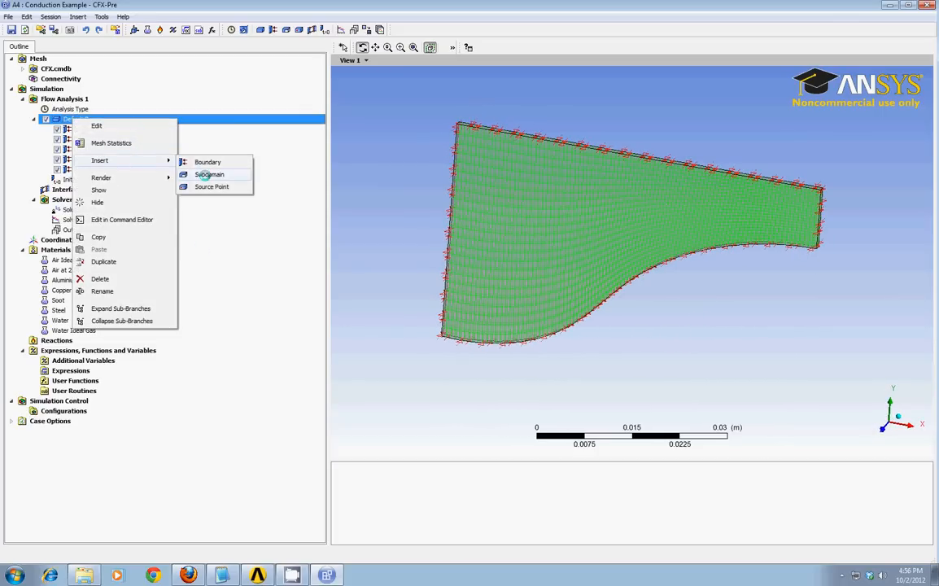
click(209, 175)
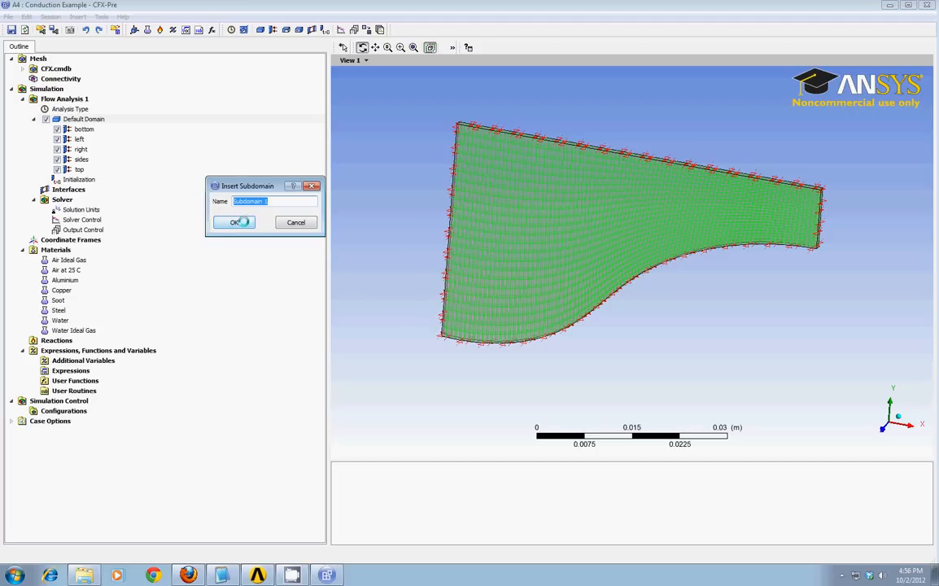
click(235, 222)
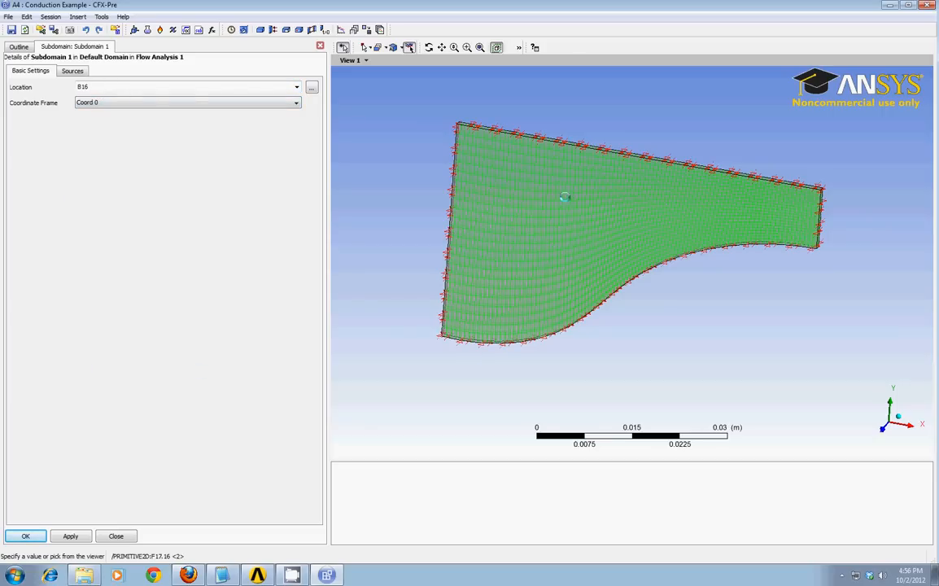
mouse_move(417, 240)
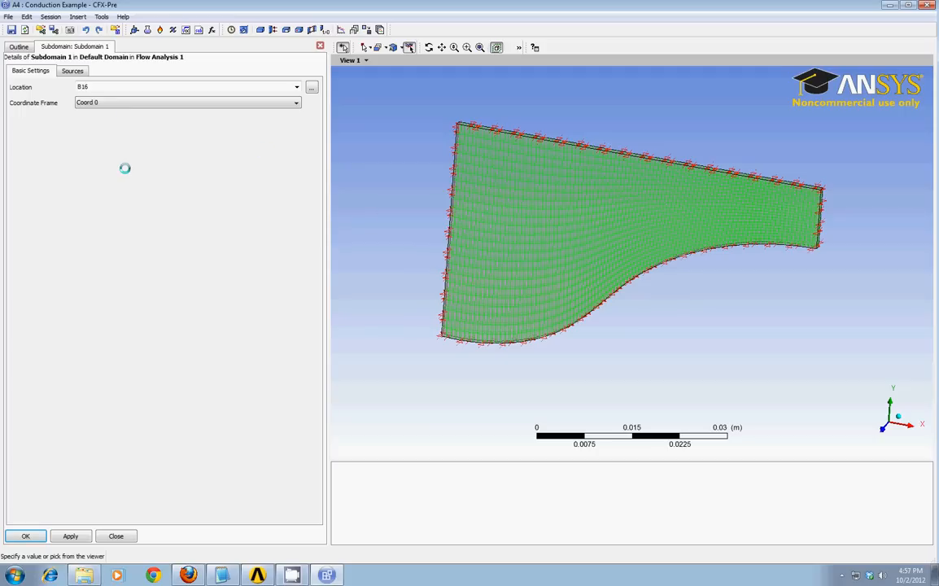
click(71, 71)
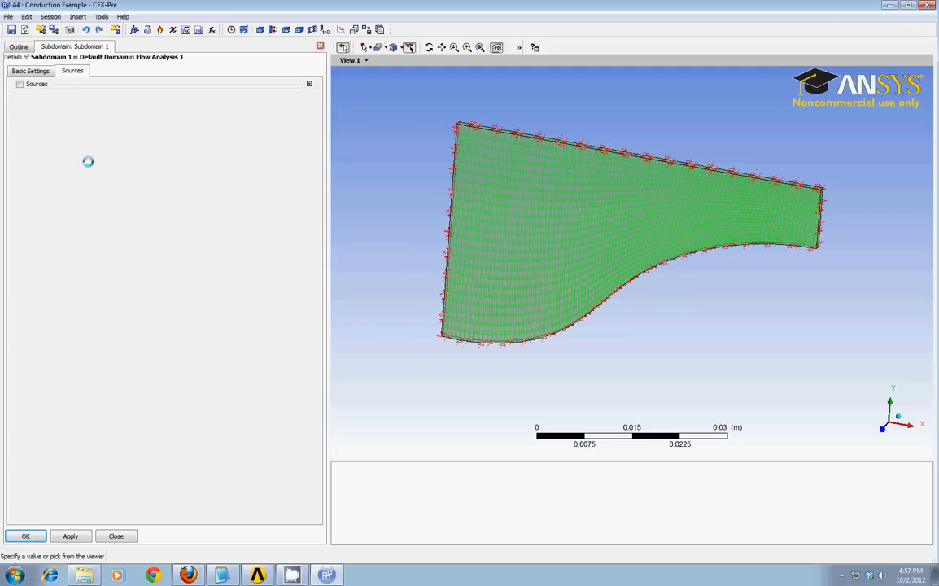
click(19, 84)
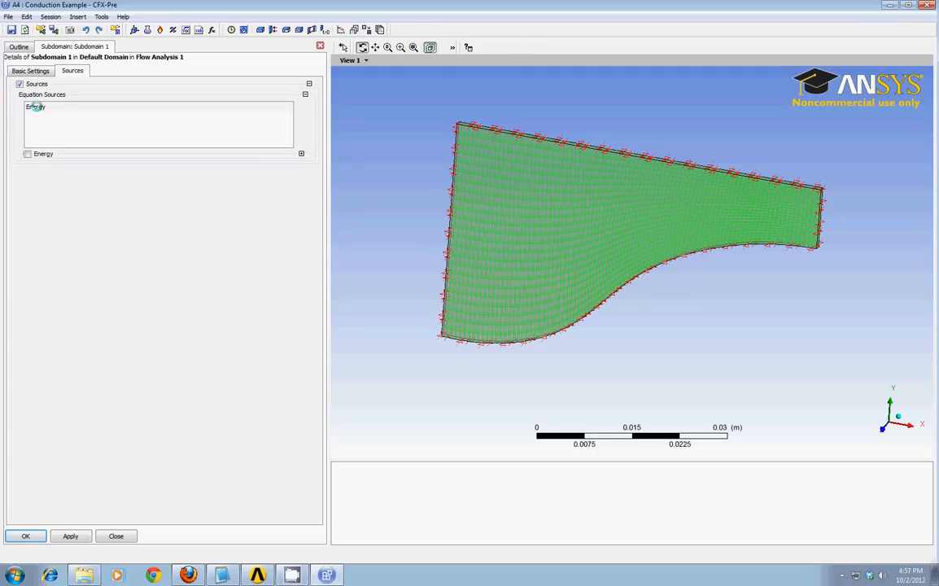
click(28, 154)
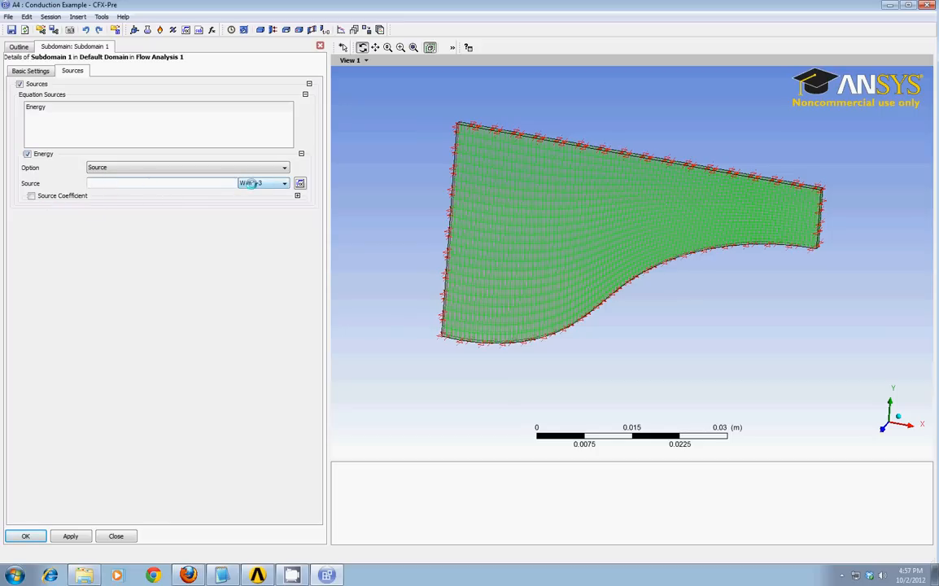
mouse_move(180, 186)
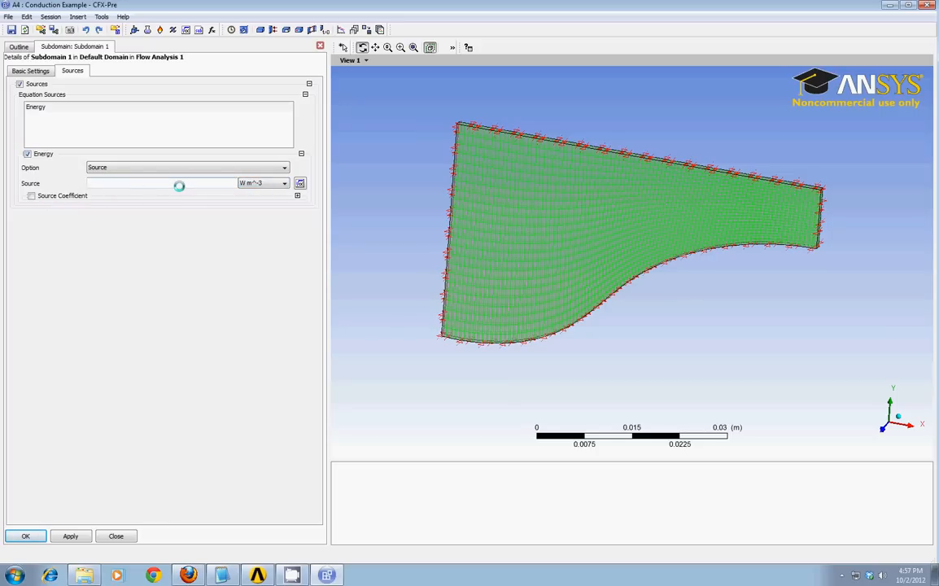
text(100)
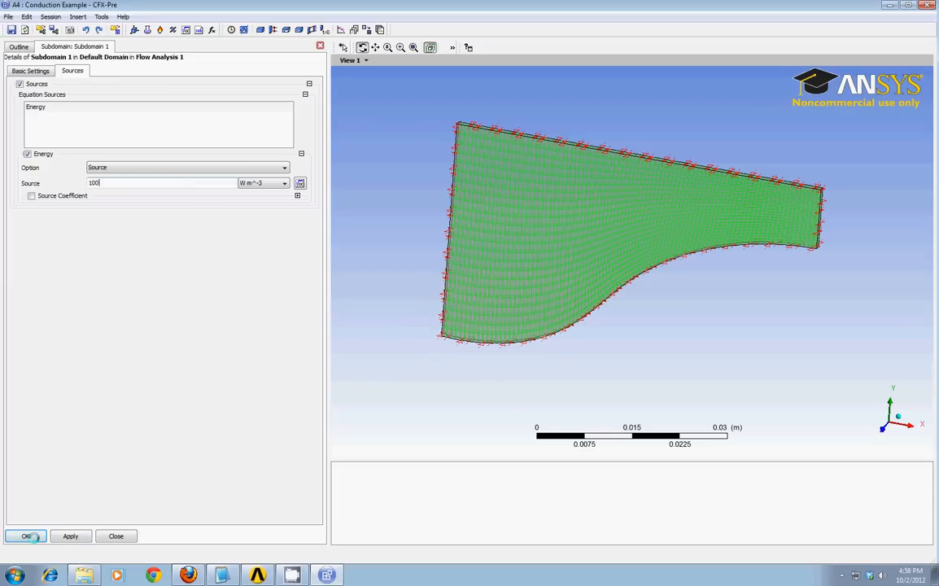
click(25, 535)
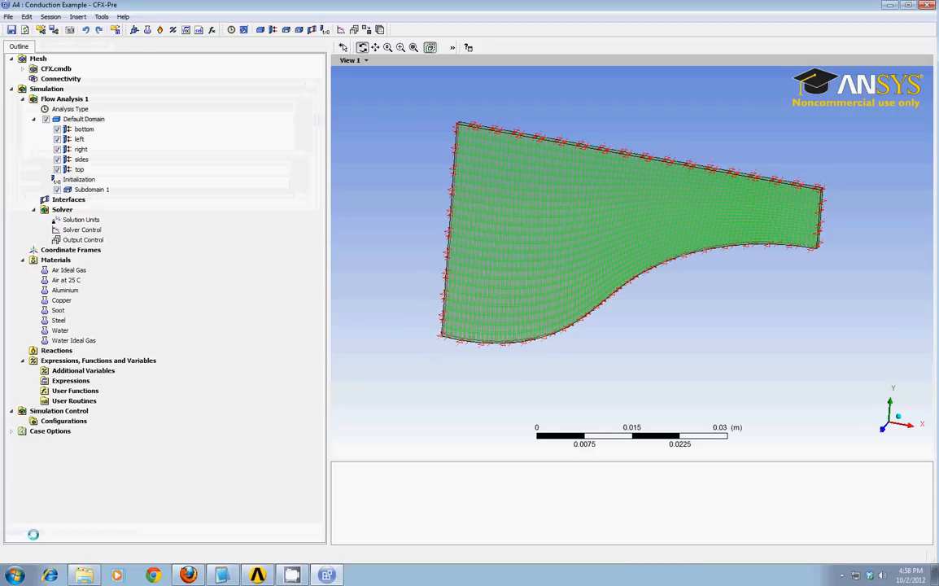
click(80, 138)
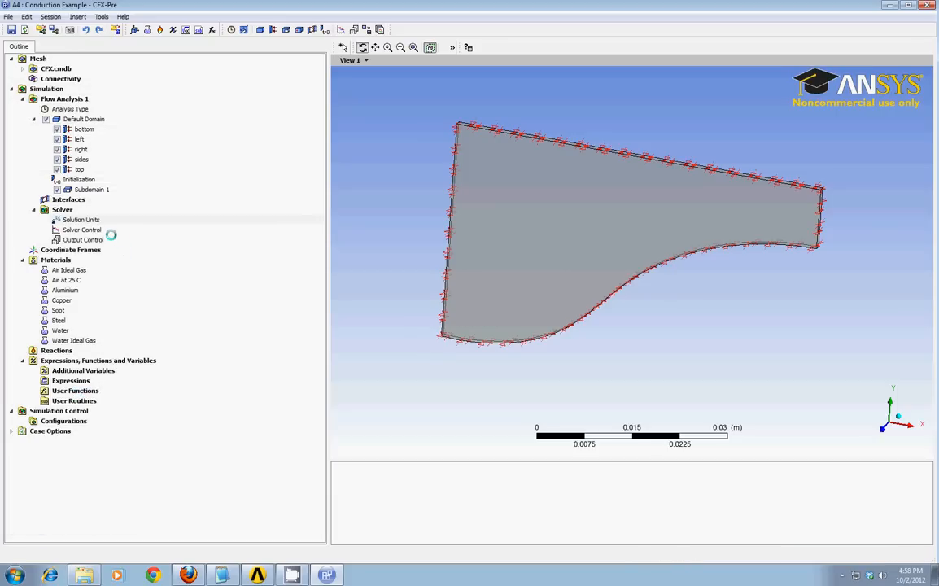
Step: In Solver Control, set the residual target to 1e-06 and enable a 0.01 conservation target
double_click(82, 230)
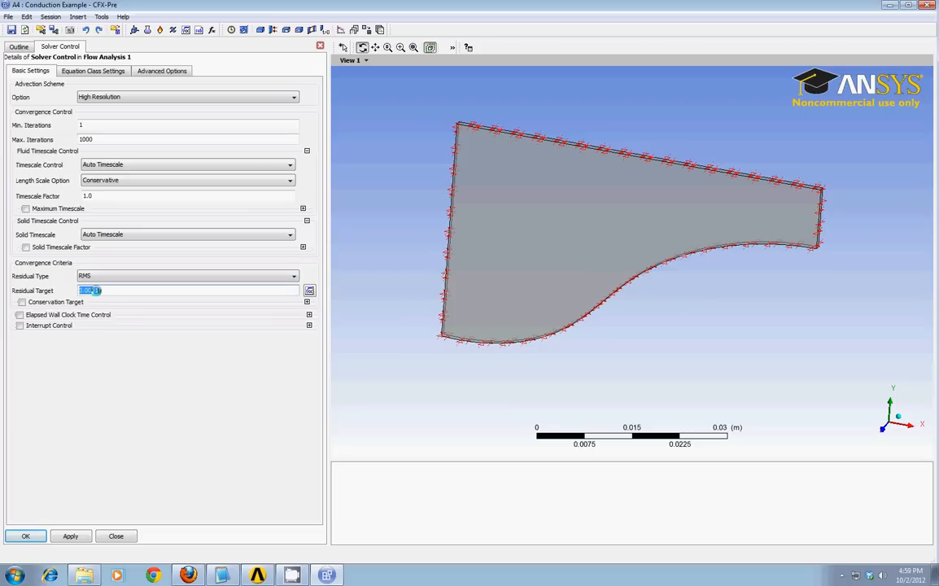
text(0.0001)
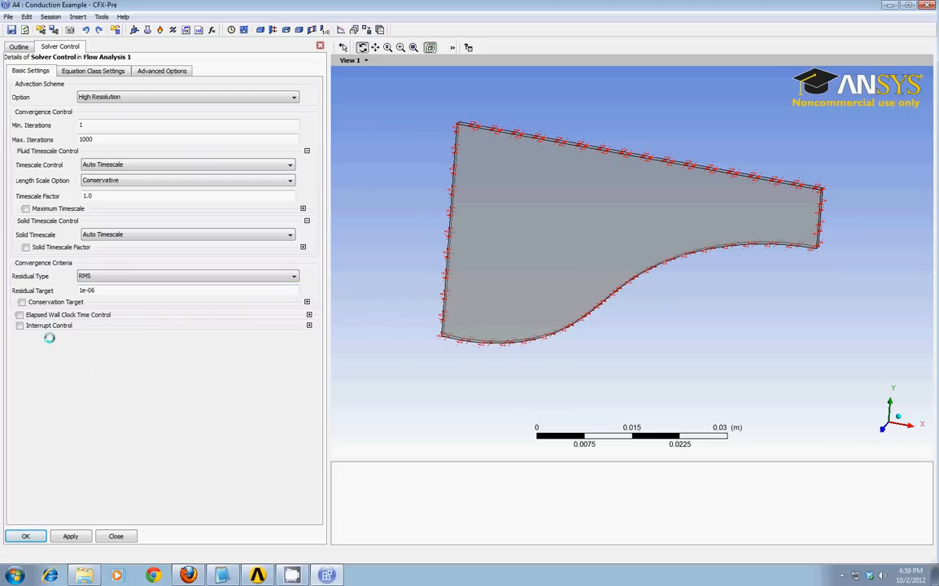
click(22, 302)
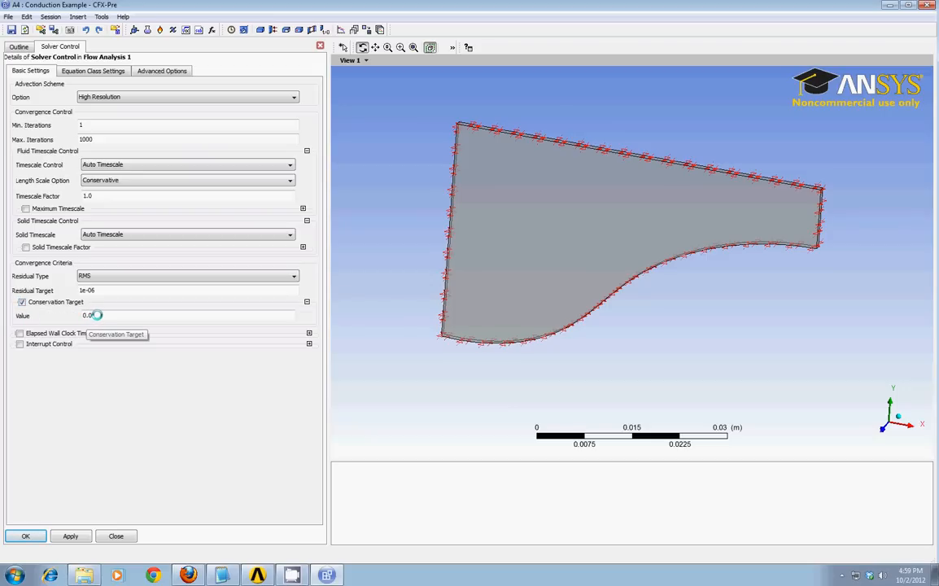
text(0.01)
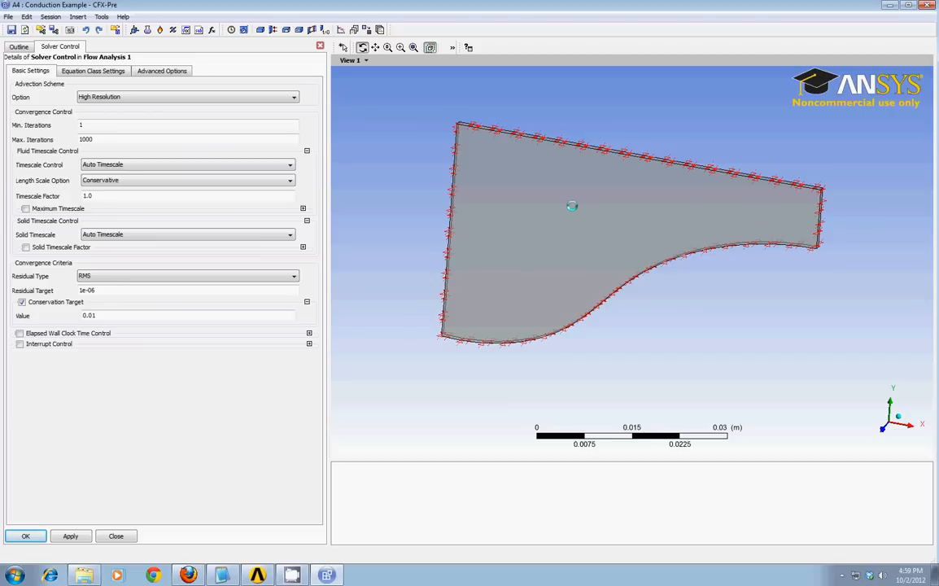
mouse_move(724, 232)
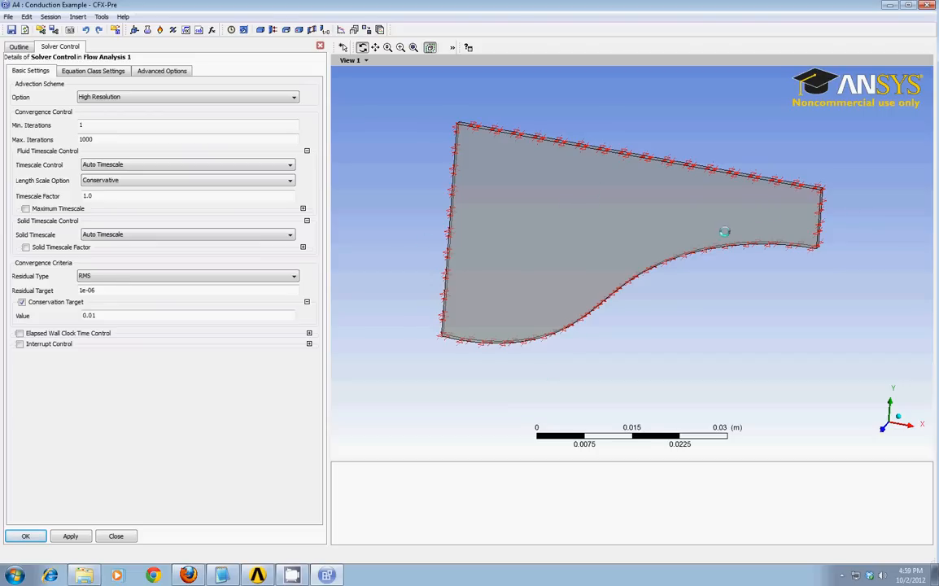
mouse_move(511, 212)
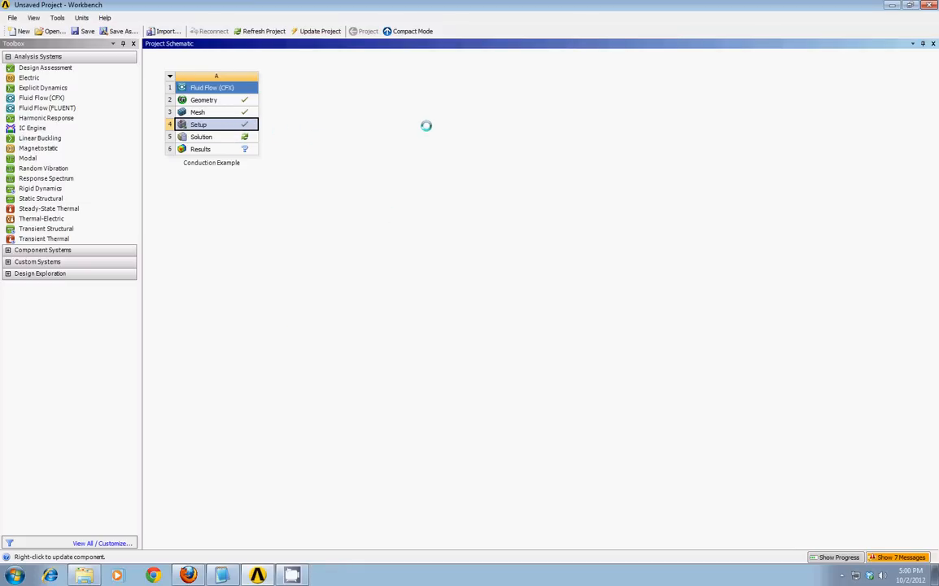
mouse_move(396, 167)
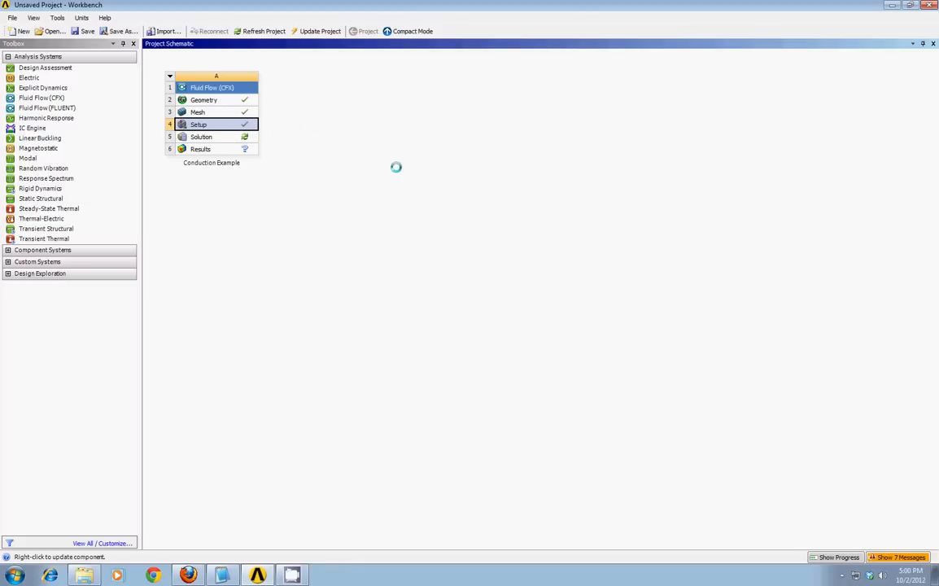